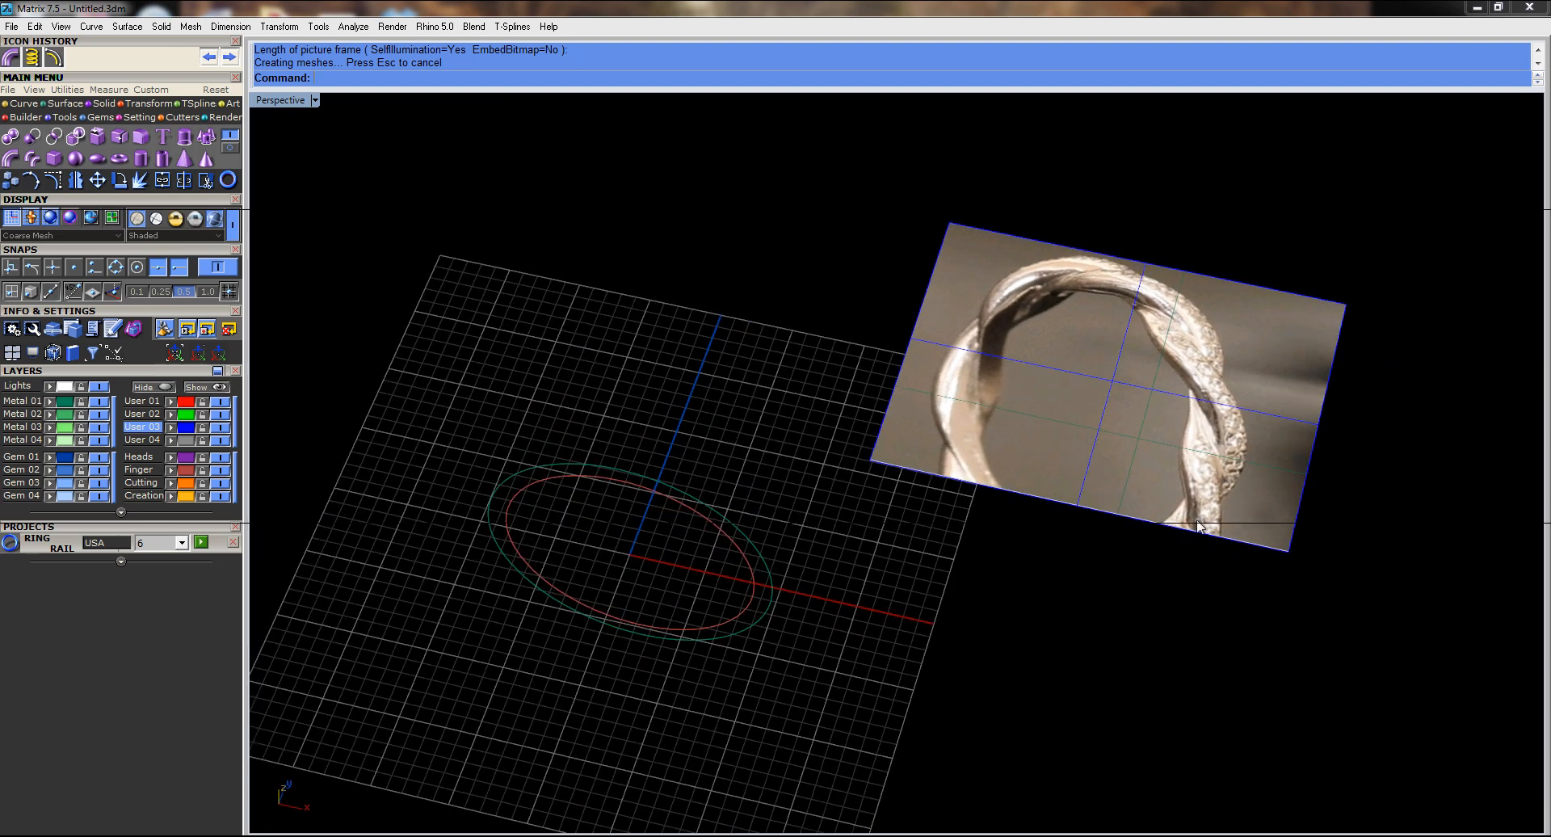
mouse_move(1198, 353)
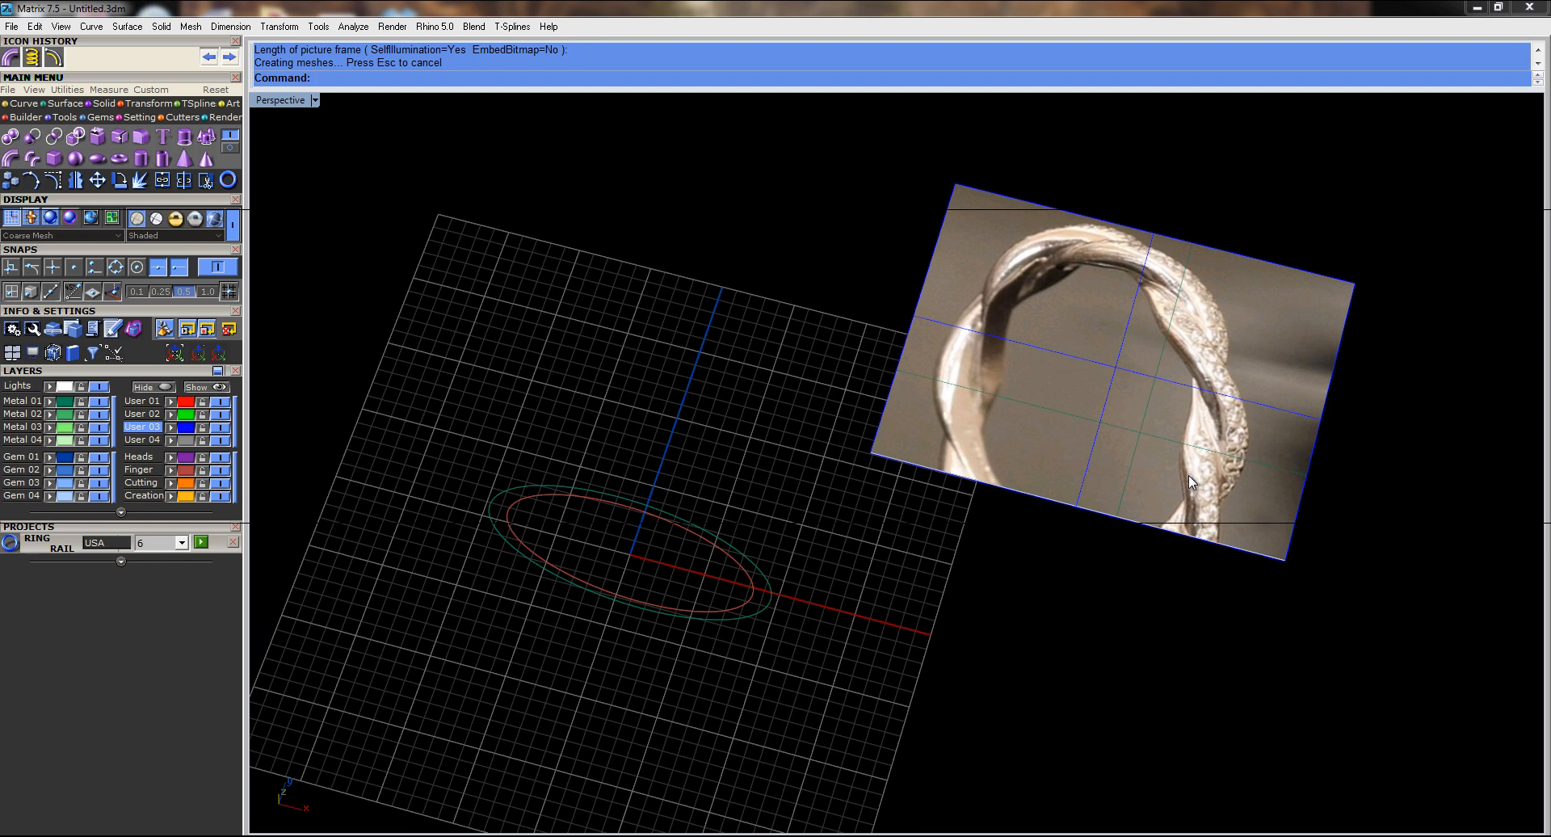
mouse_move(1187, 481)
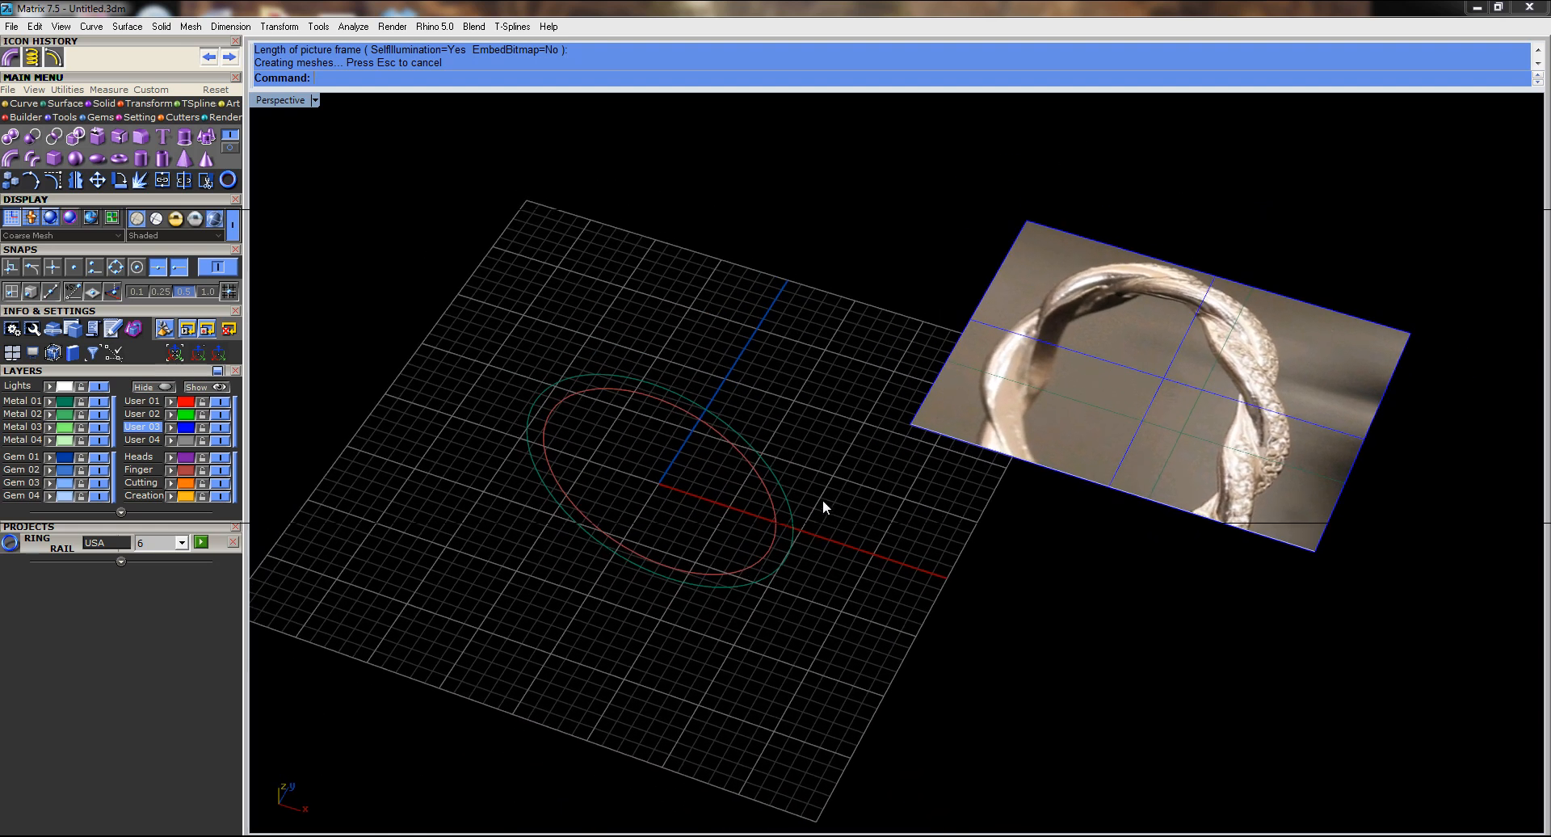
mouse_move(853, 392)
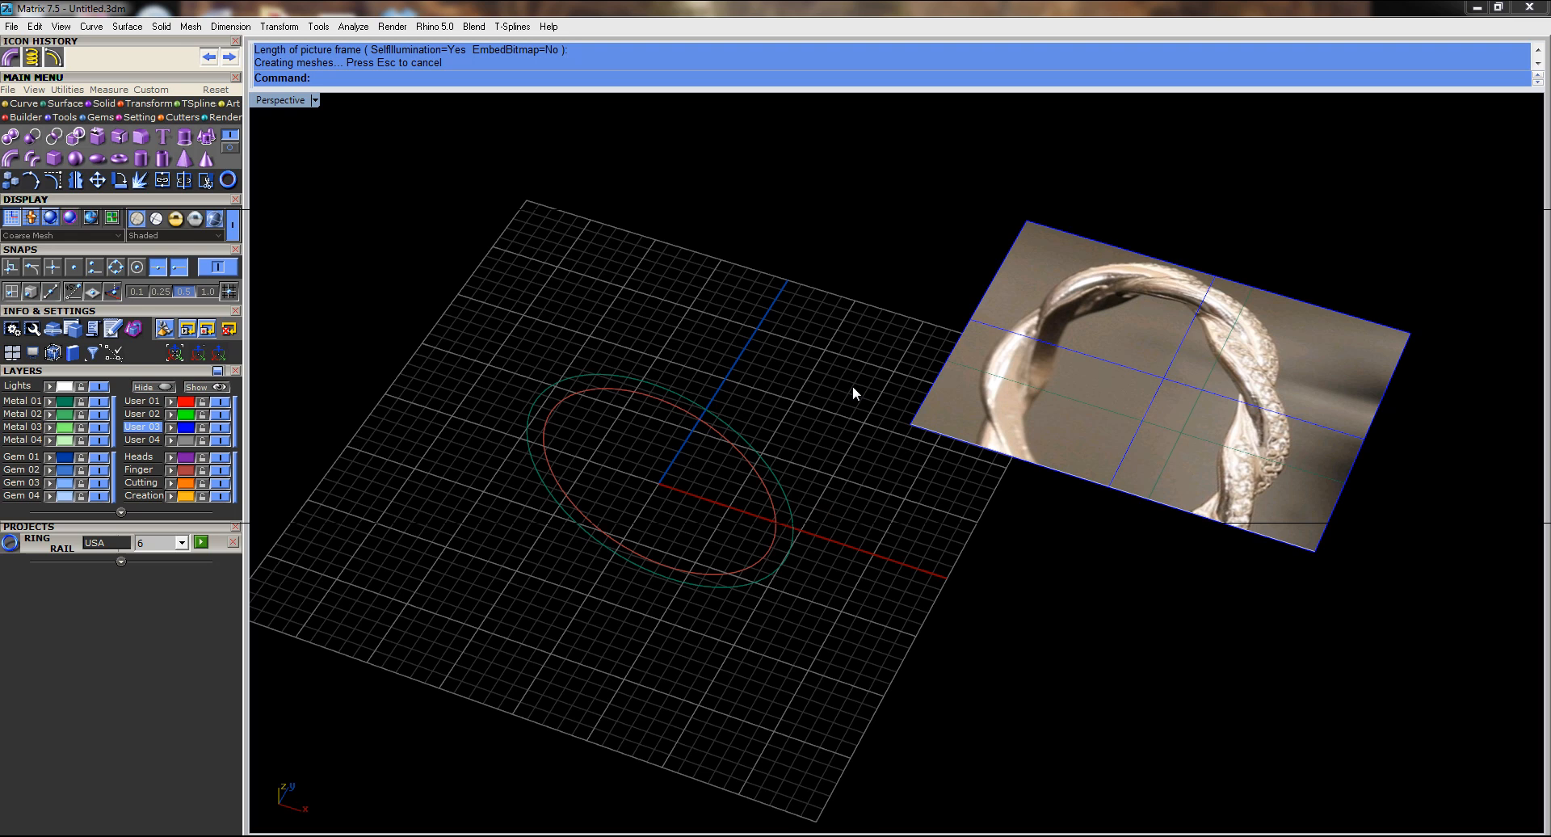
mouse_move(1283, 384)
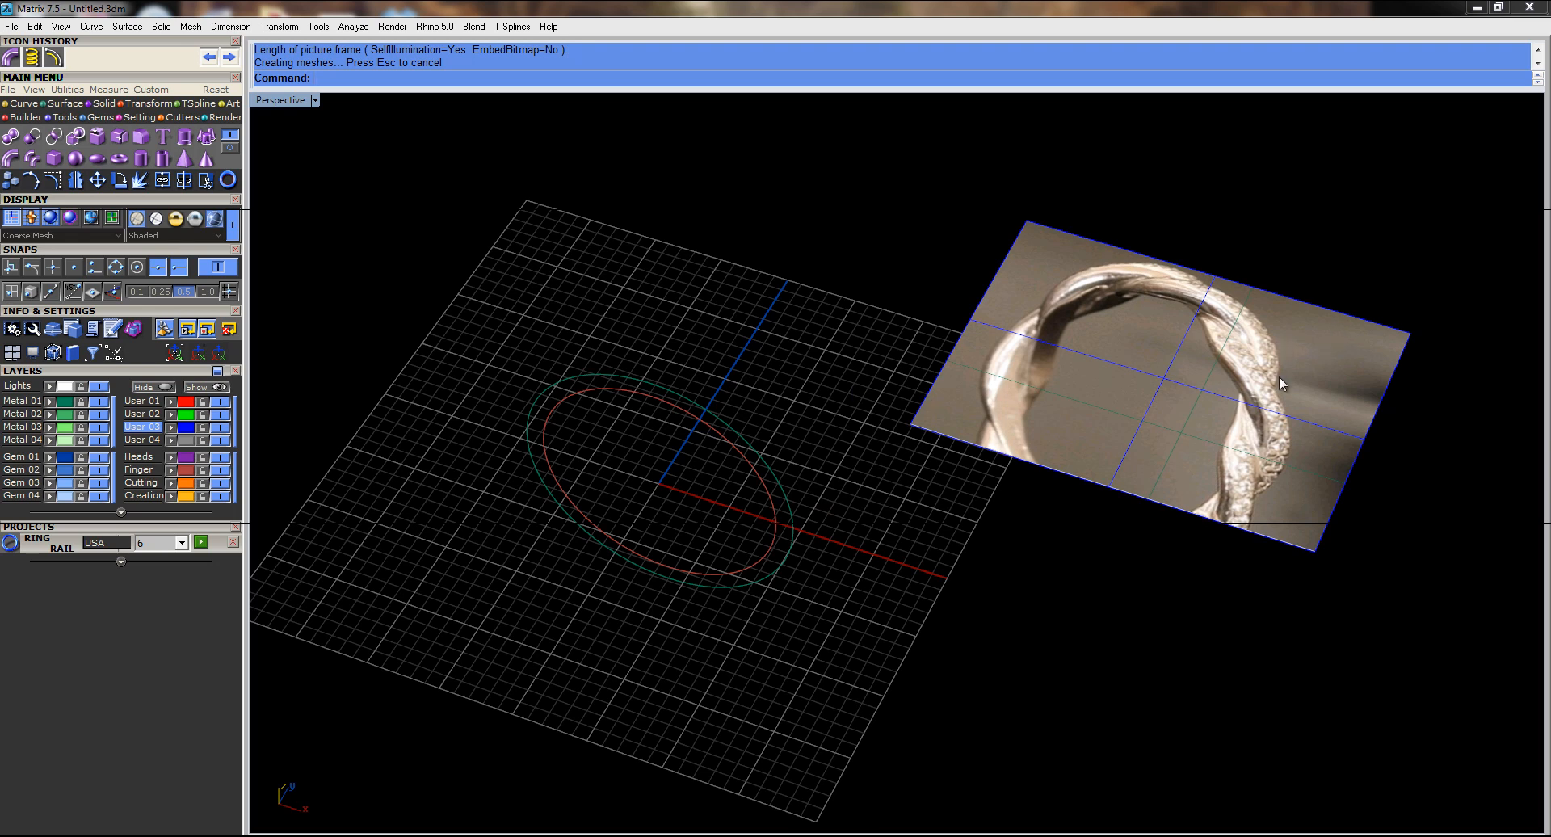
mouse_move(1256, 430)
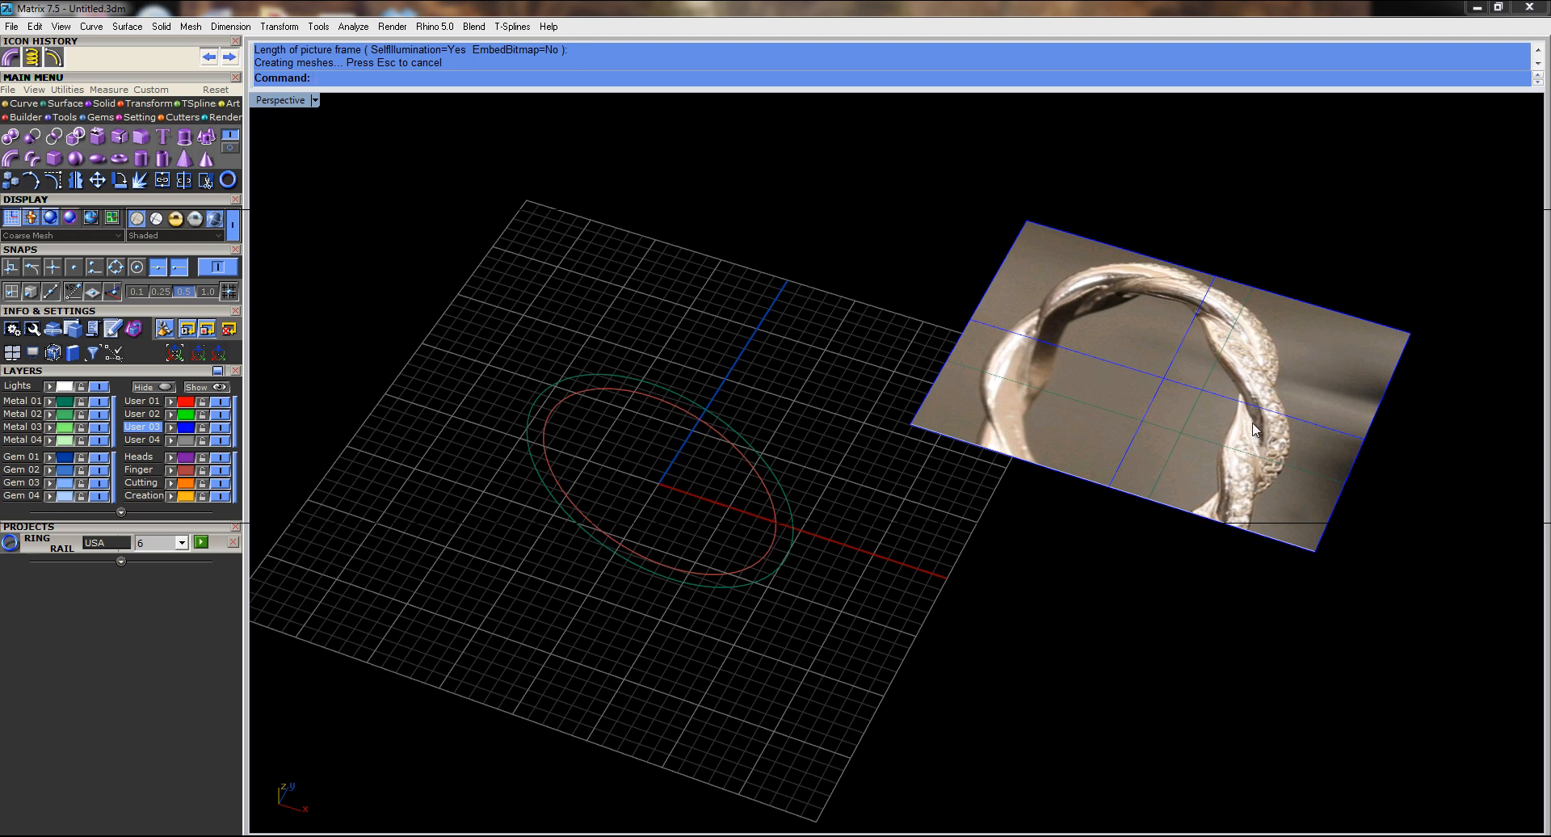
mouse_move(1229, 456)
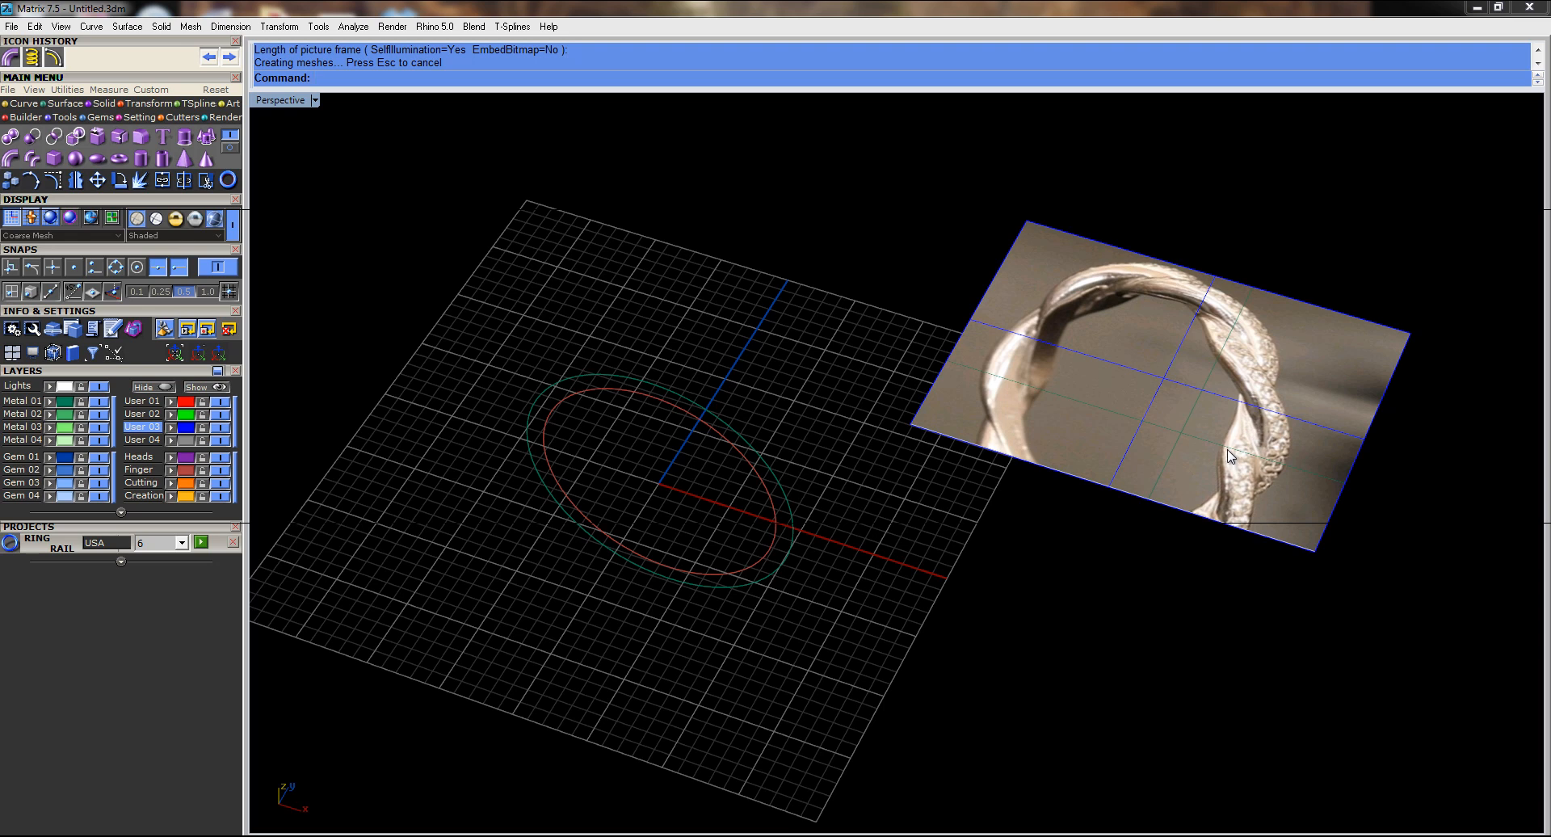
mouse_move(1228, 503)
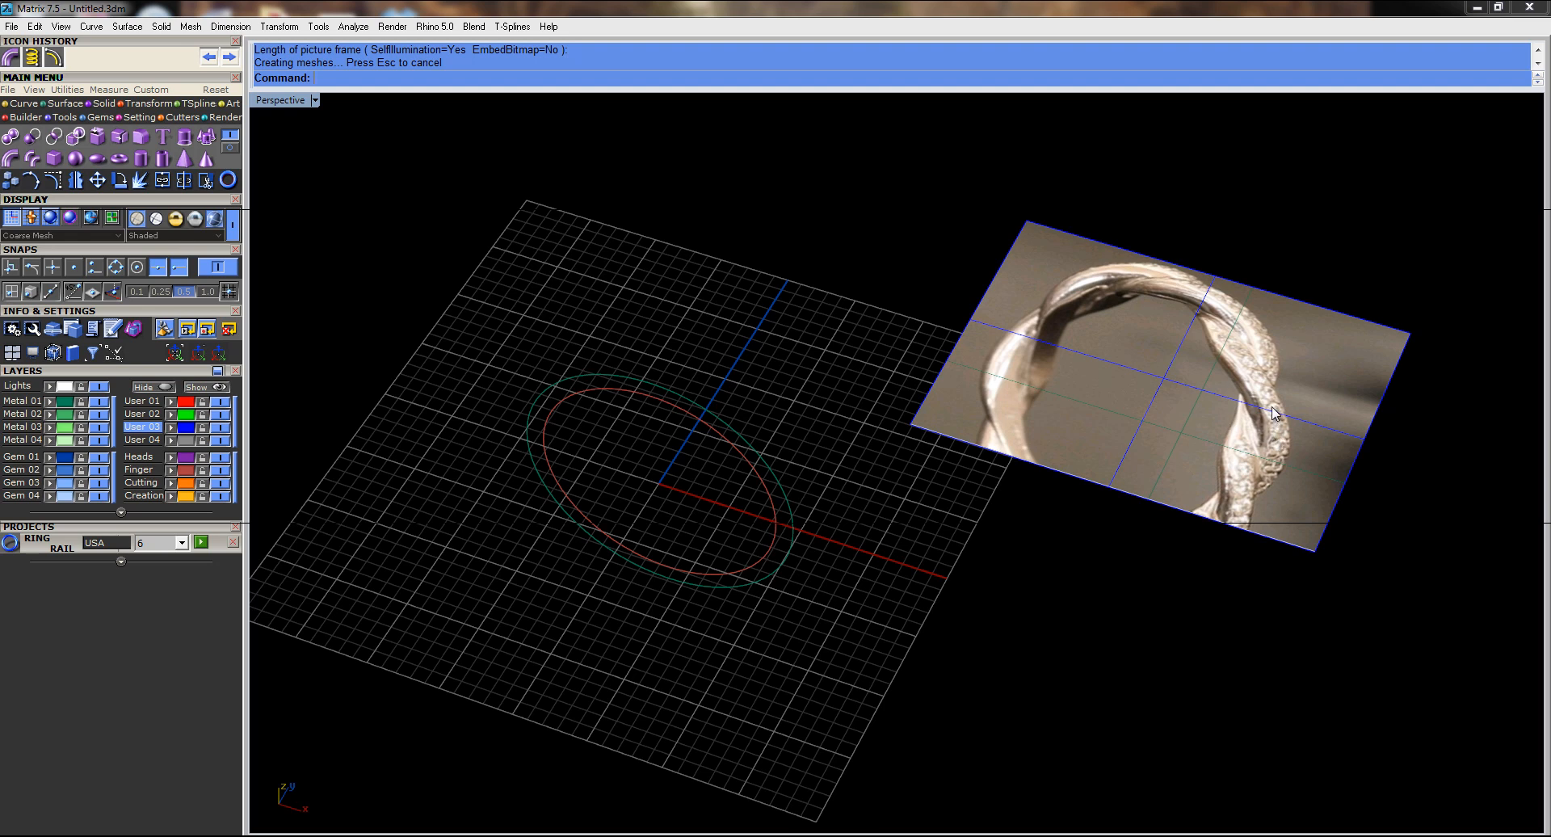
mouse_move(1231, 456)
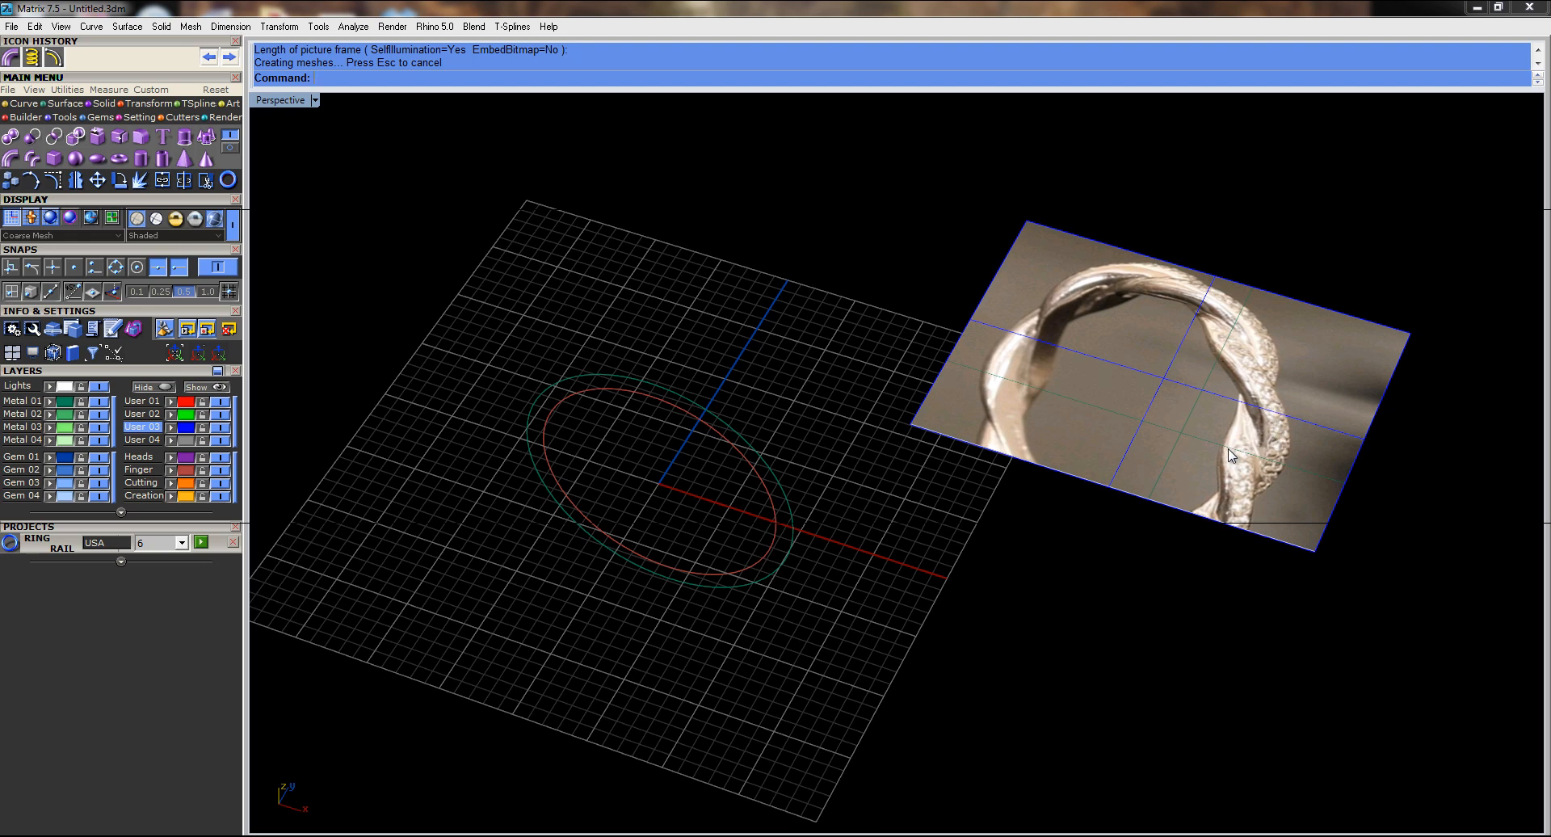
mouse_move(1231, 355)
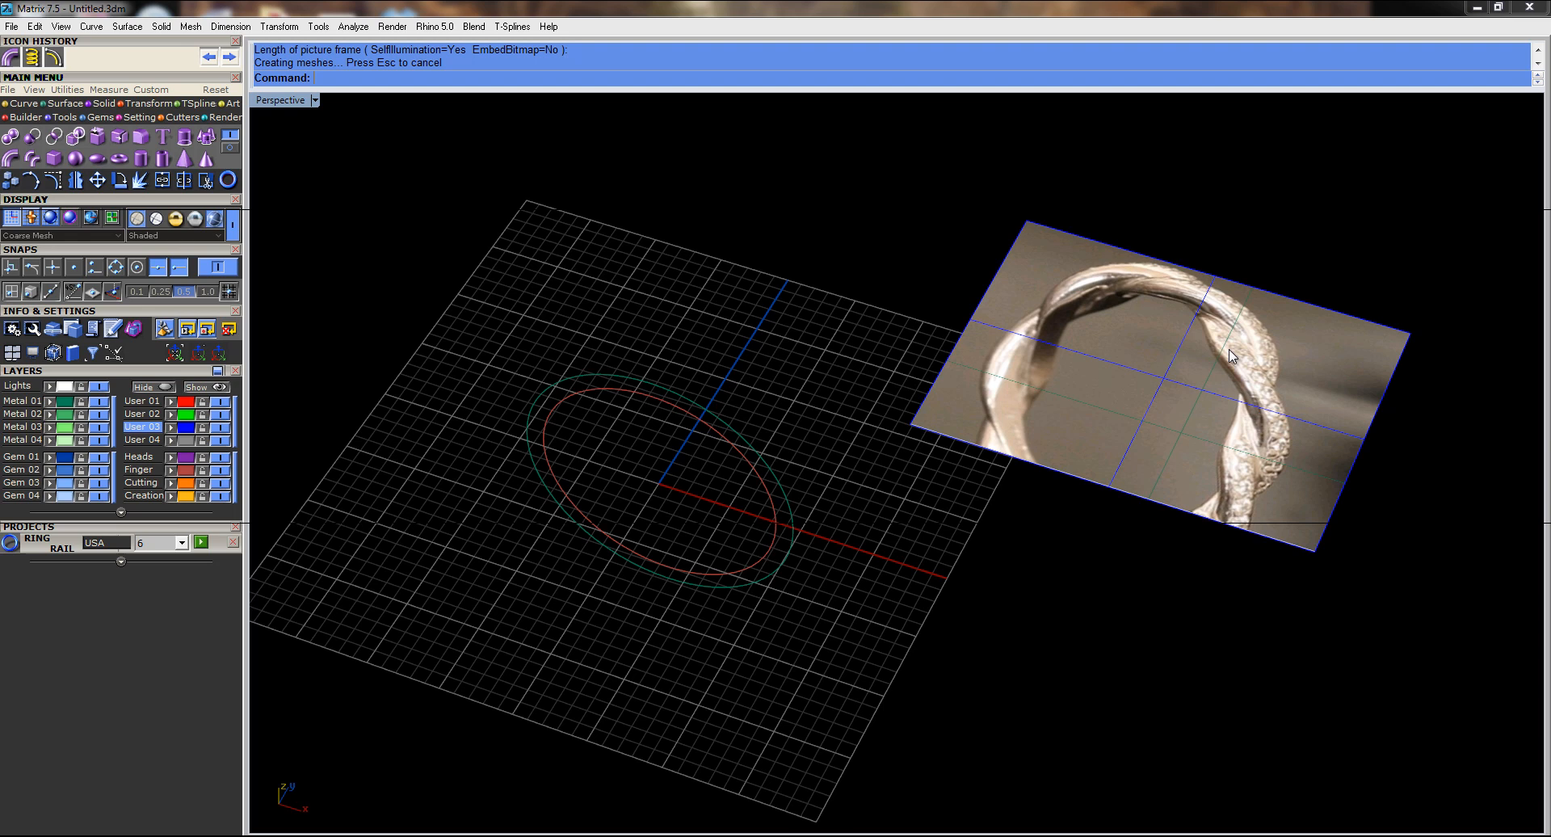
mouse_move(1234, 415)
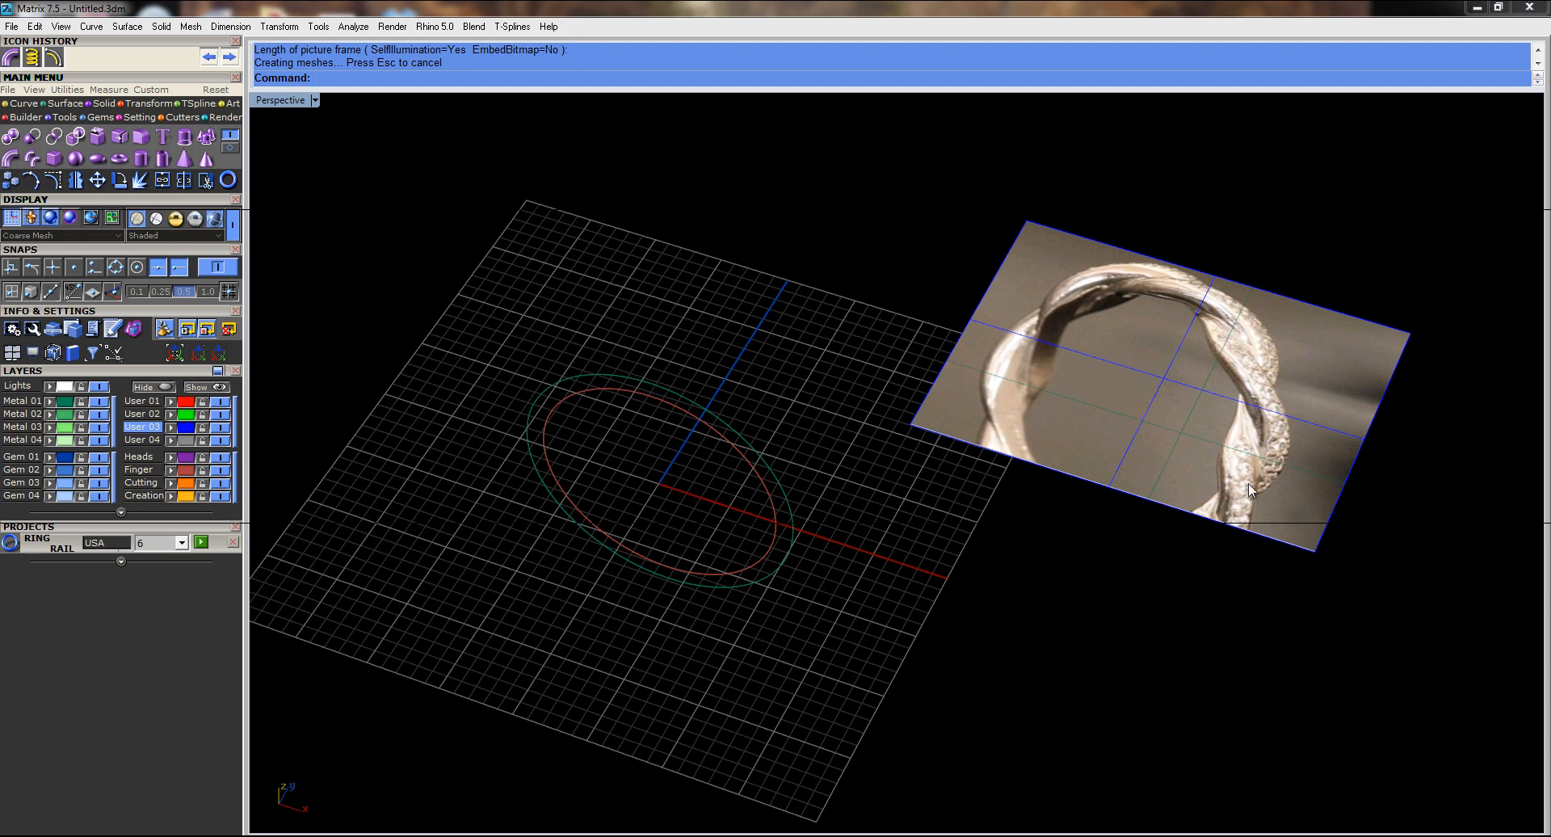
mouse_move(1253, 425)
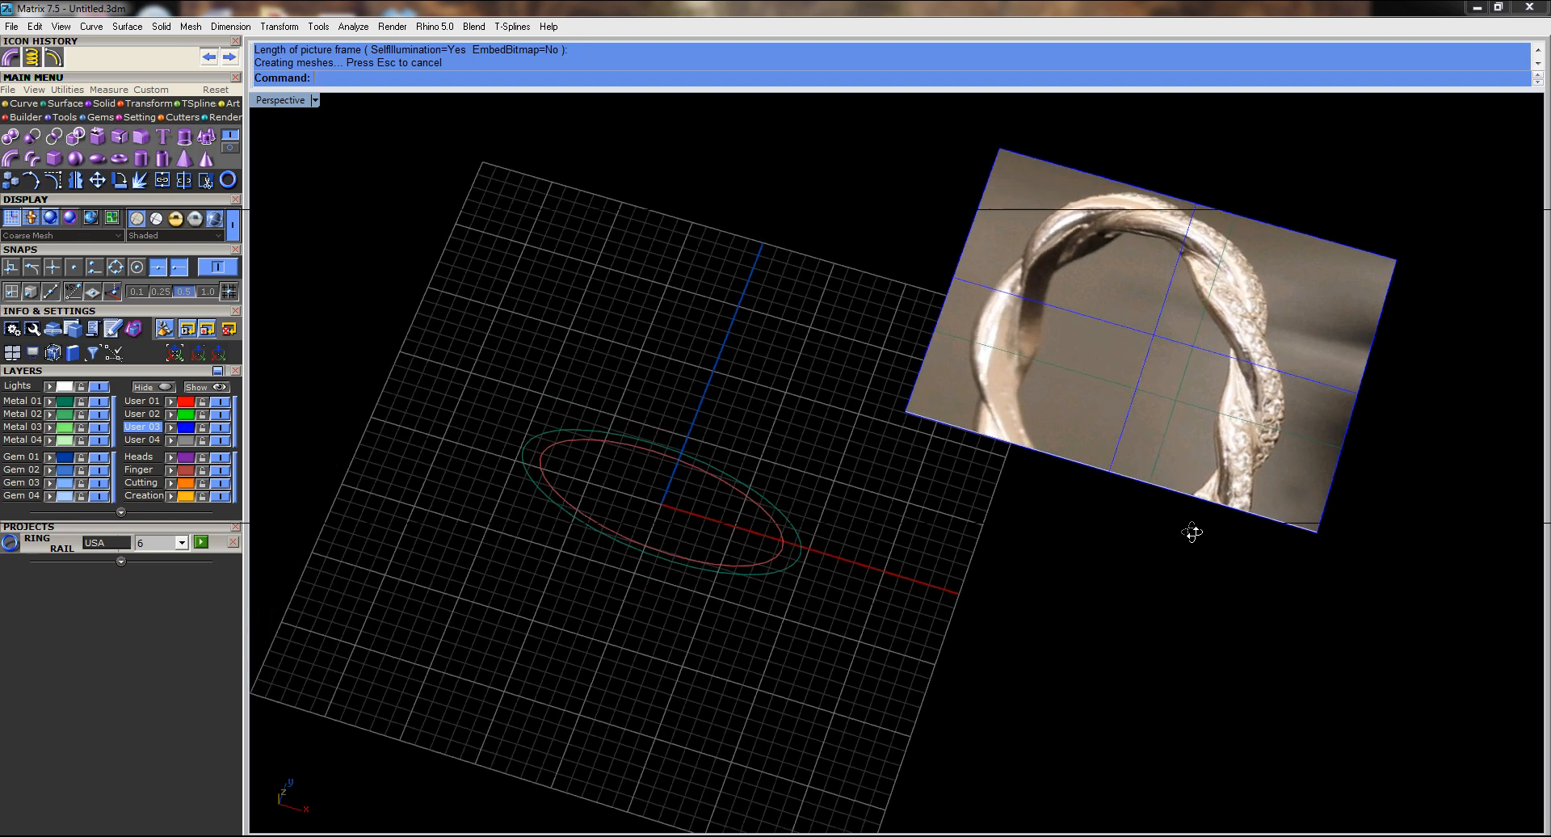
Wind a helix around the ring rail curve with Number of turns set to 4
drag(1192, 531, 1118, 491)
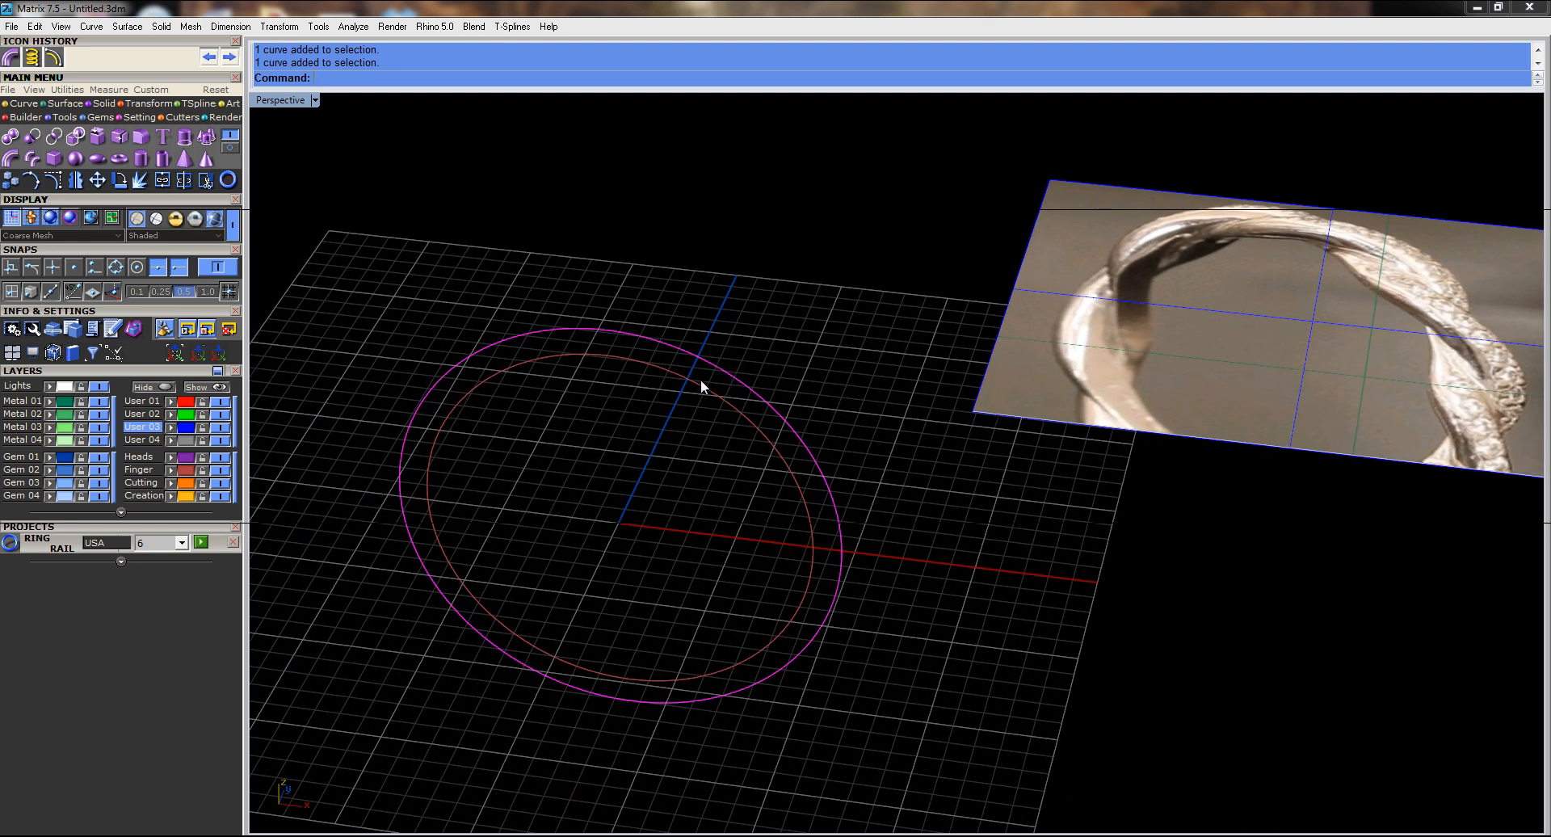
mouse_move(689, 369)
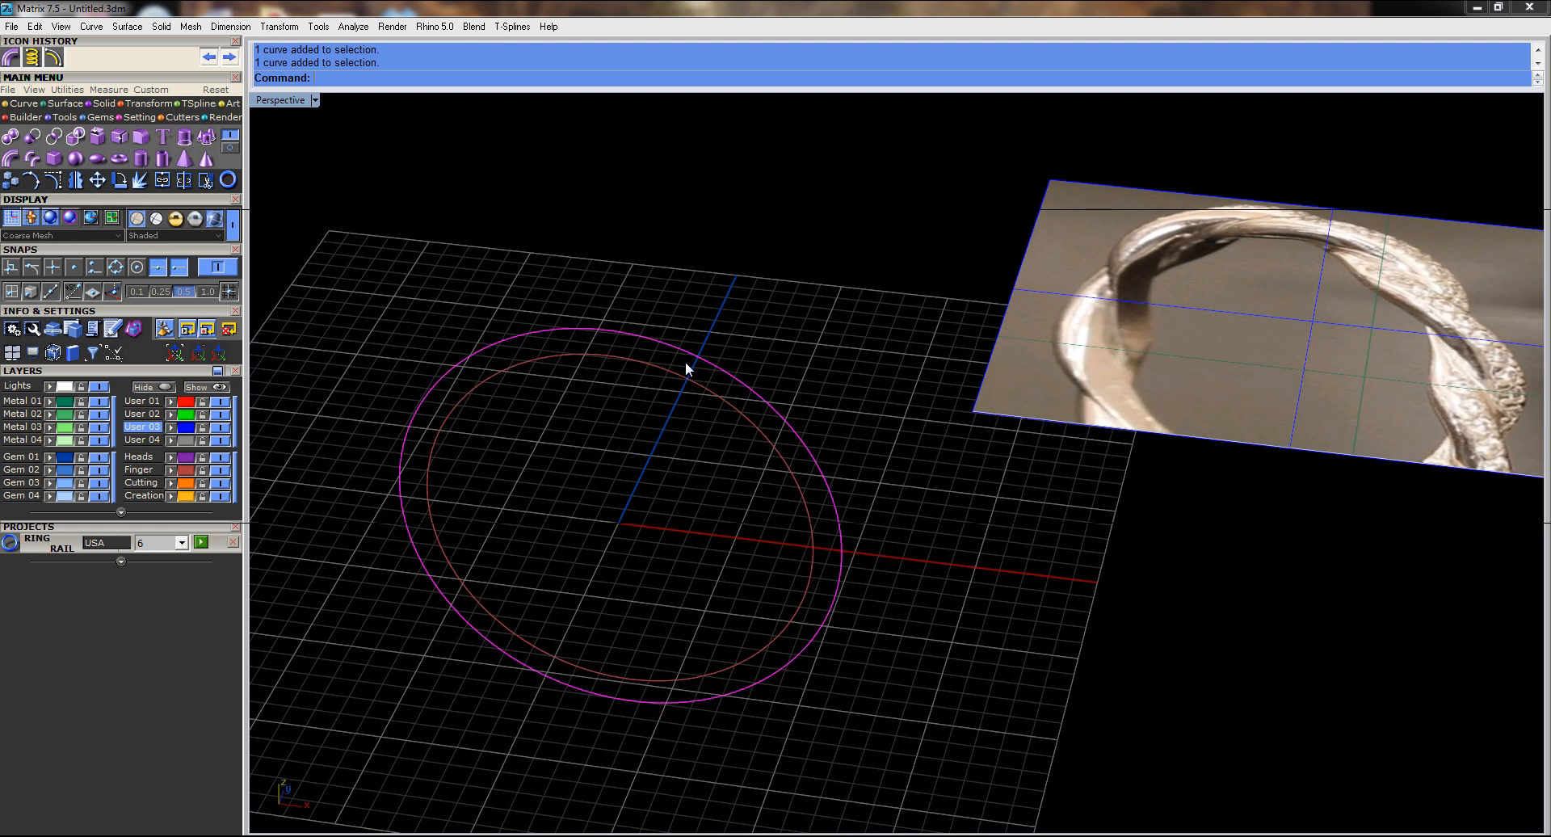
mouse_move(1399, 178)
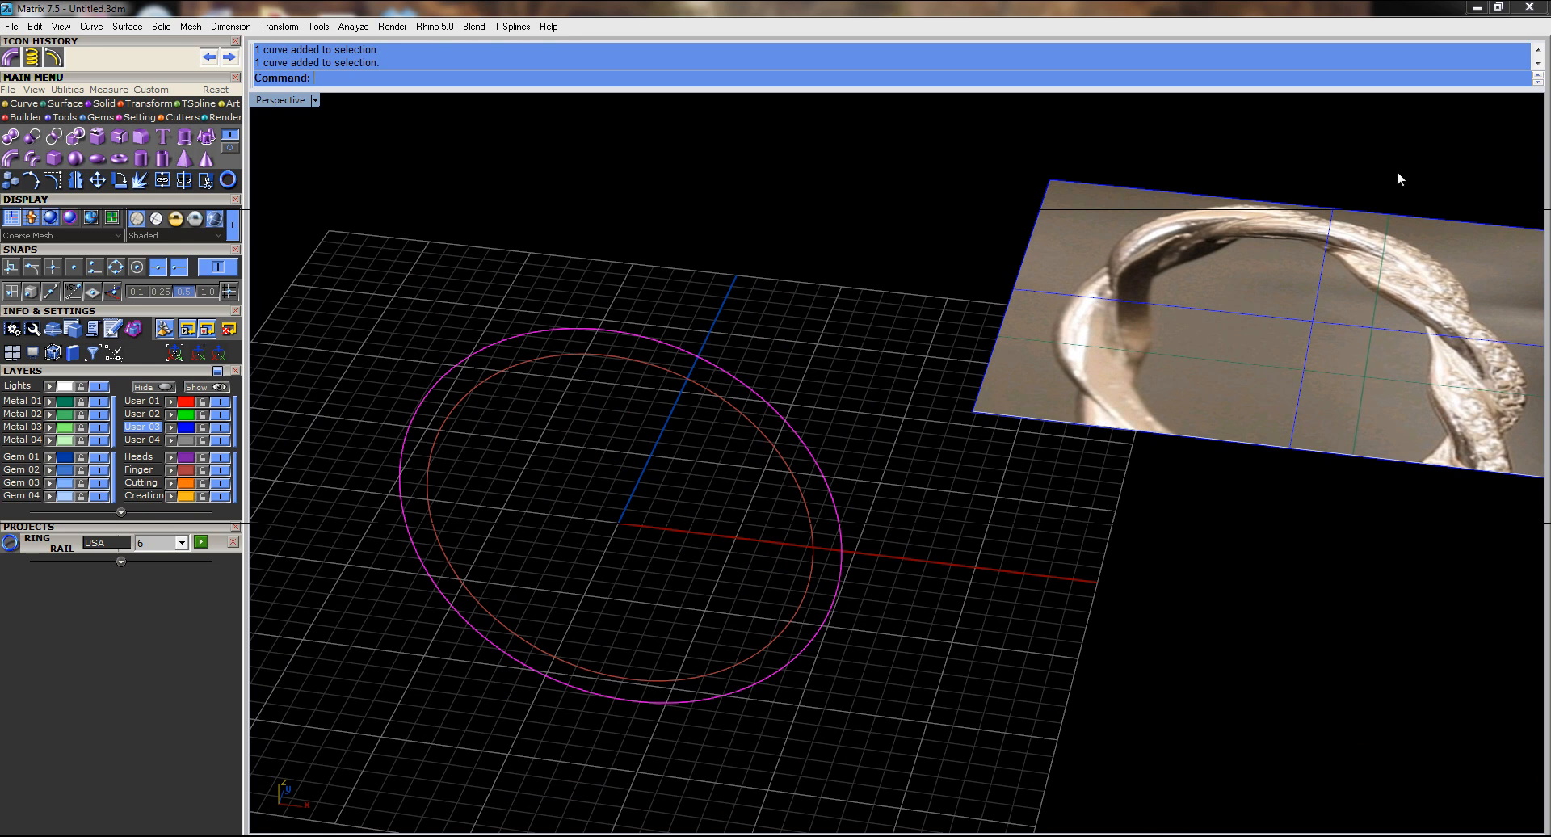
mouse_move(1243, 268)
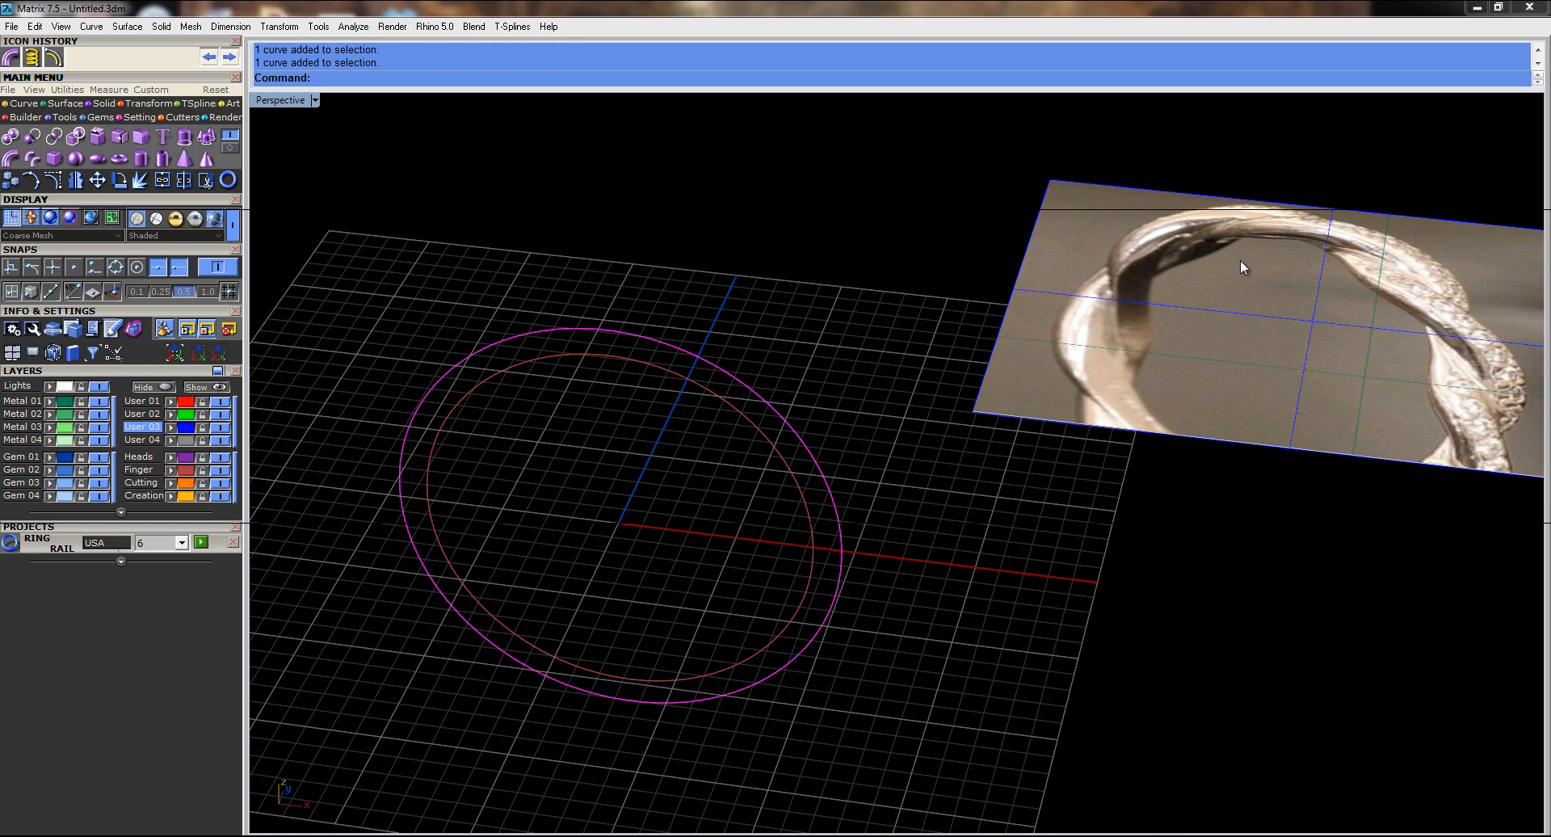
mouse_move(1188, 386)
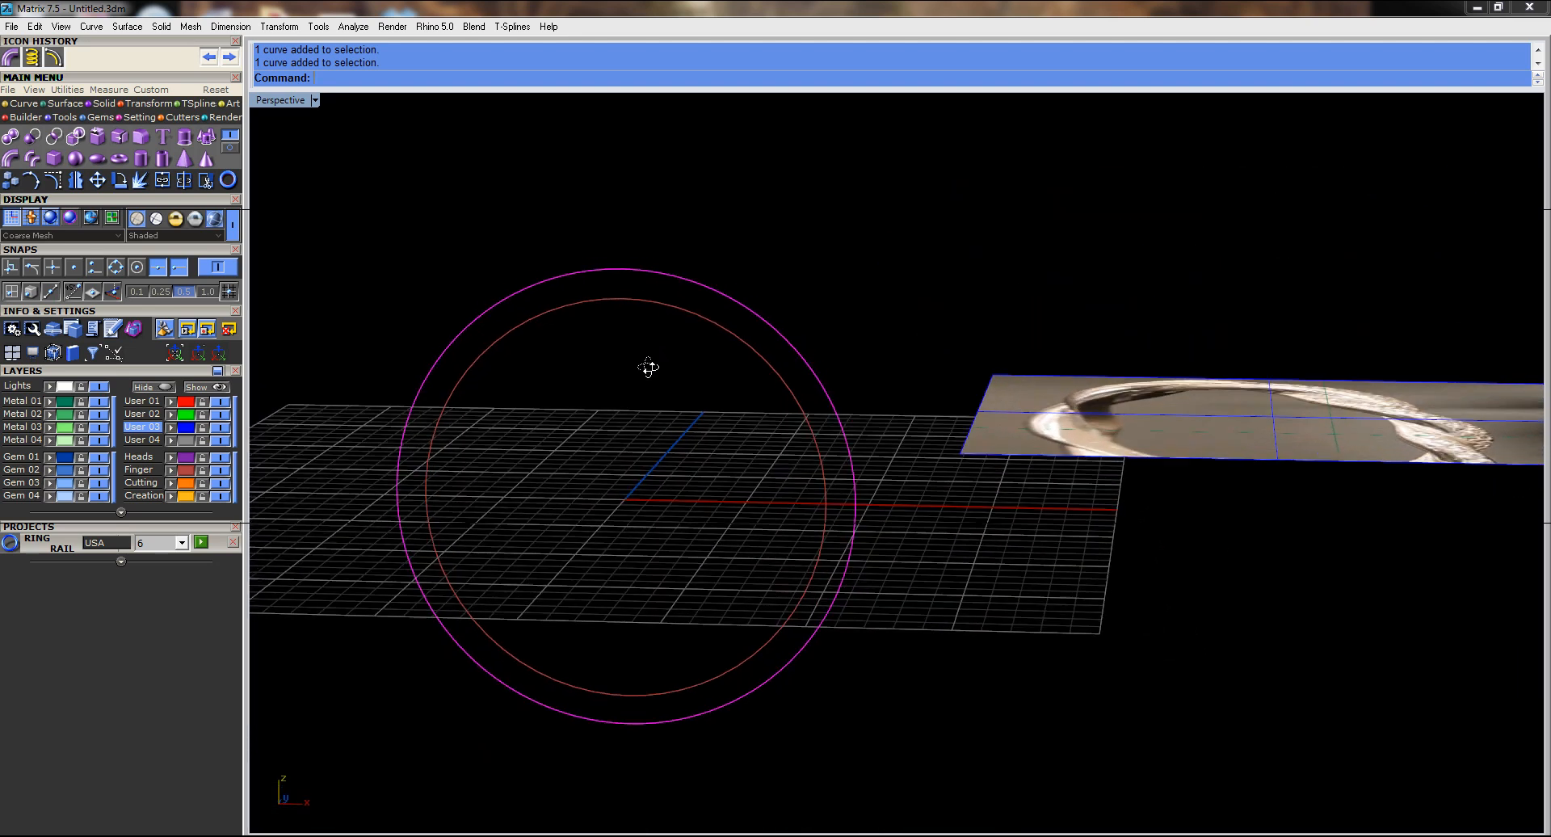
drag(650, 367, 690, 328)
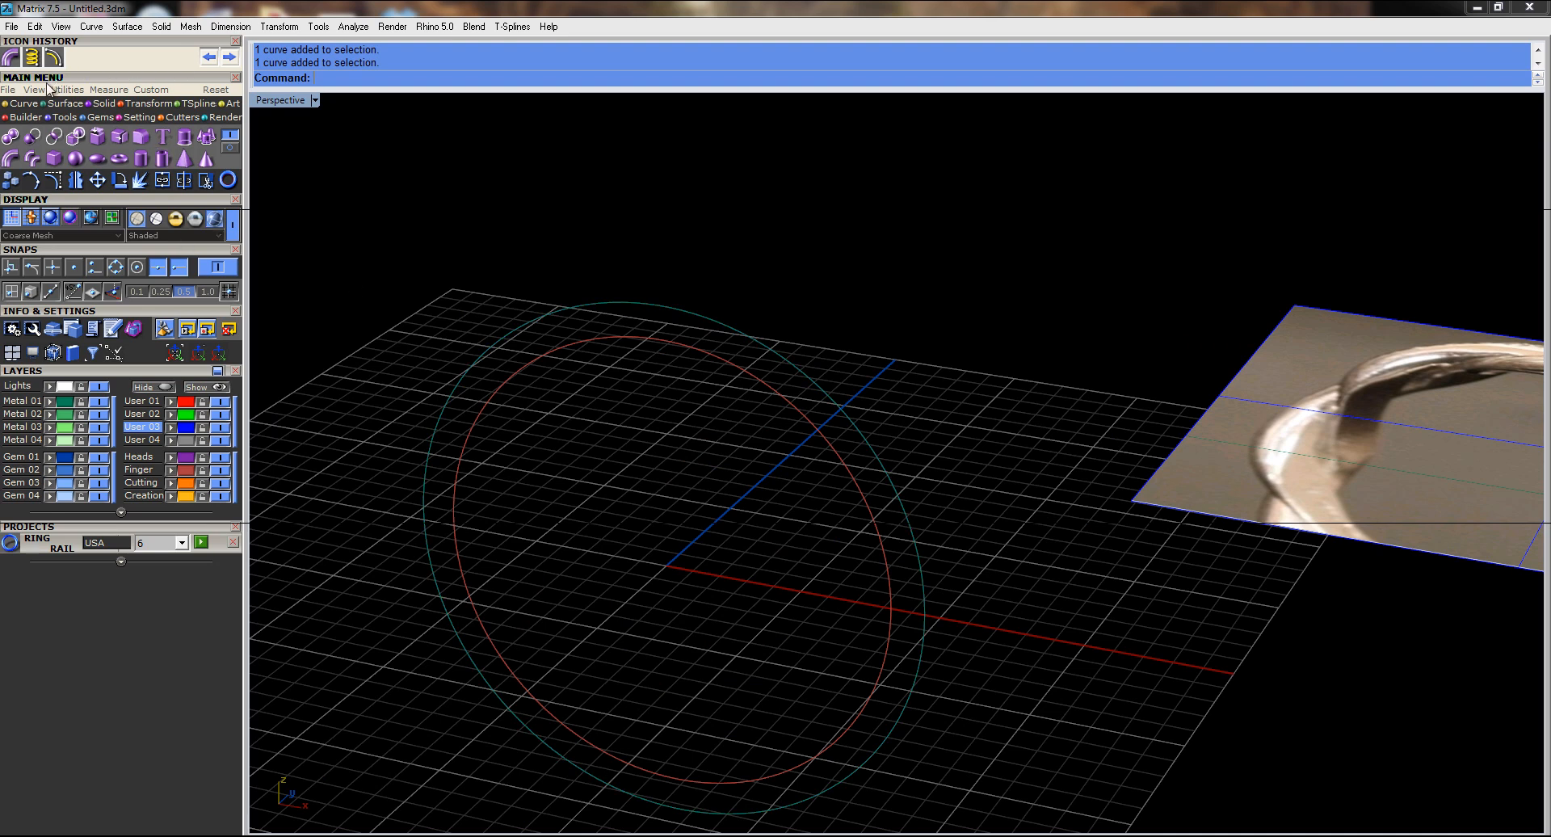
mouse_move(15, 106)
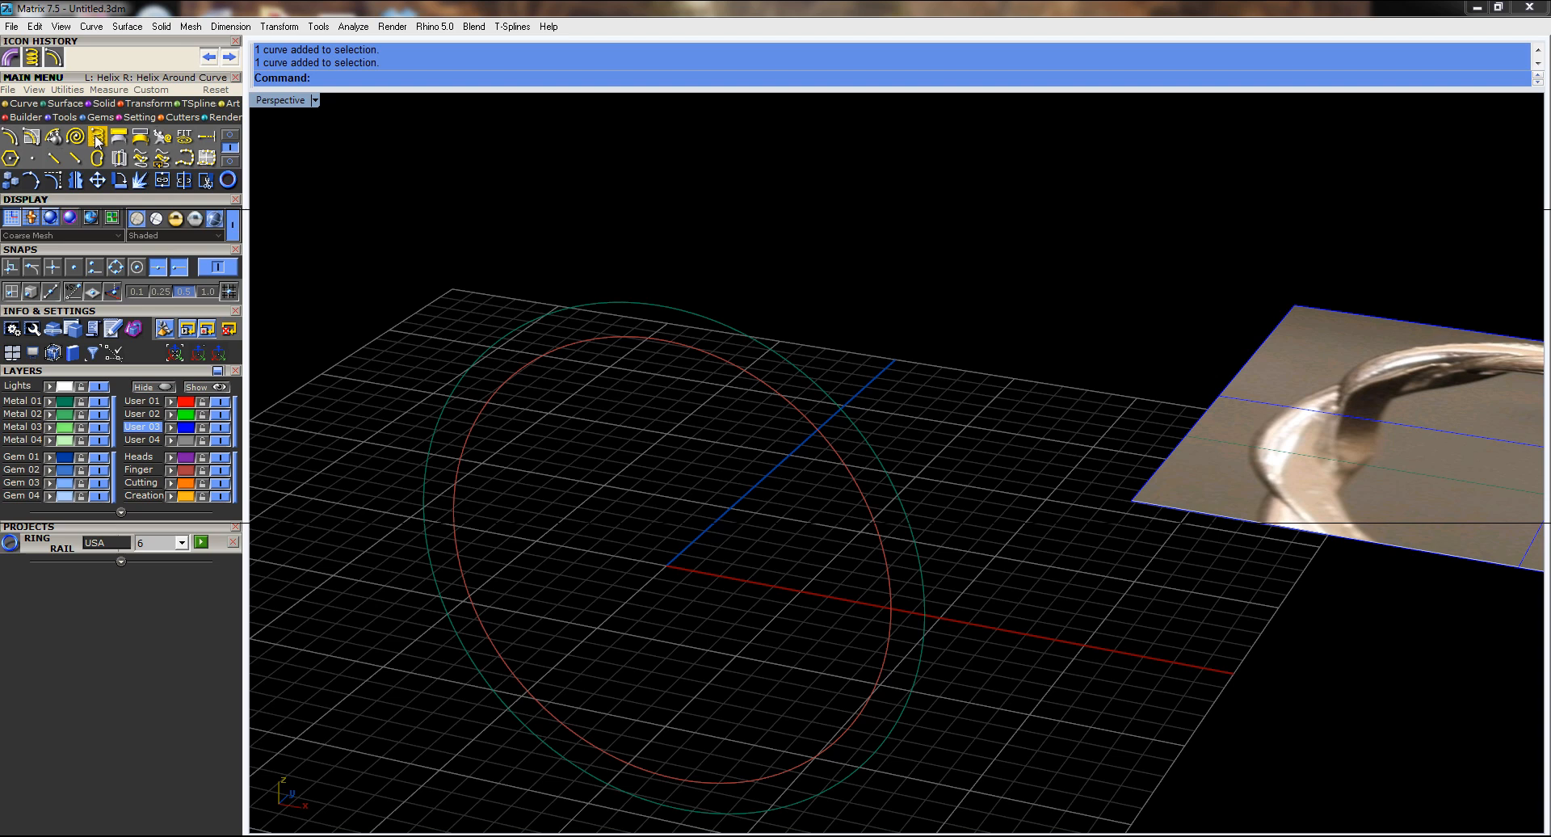
mouse_move(95, 139)
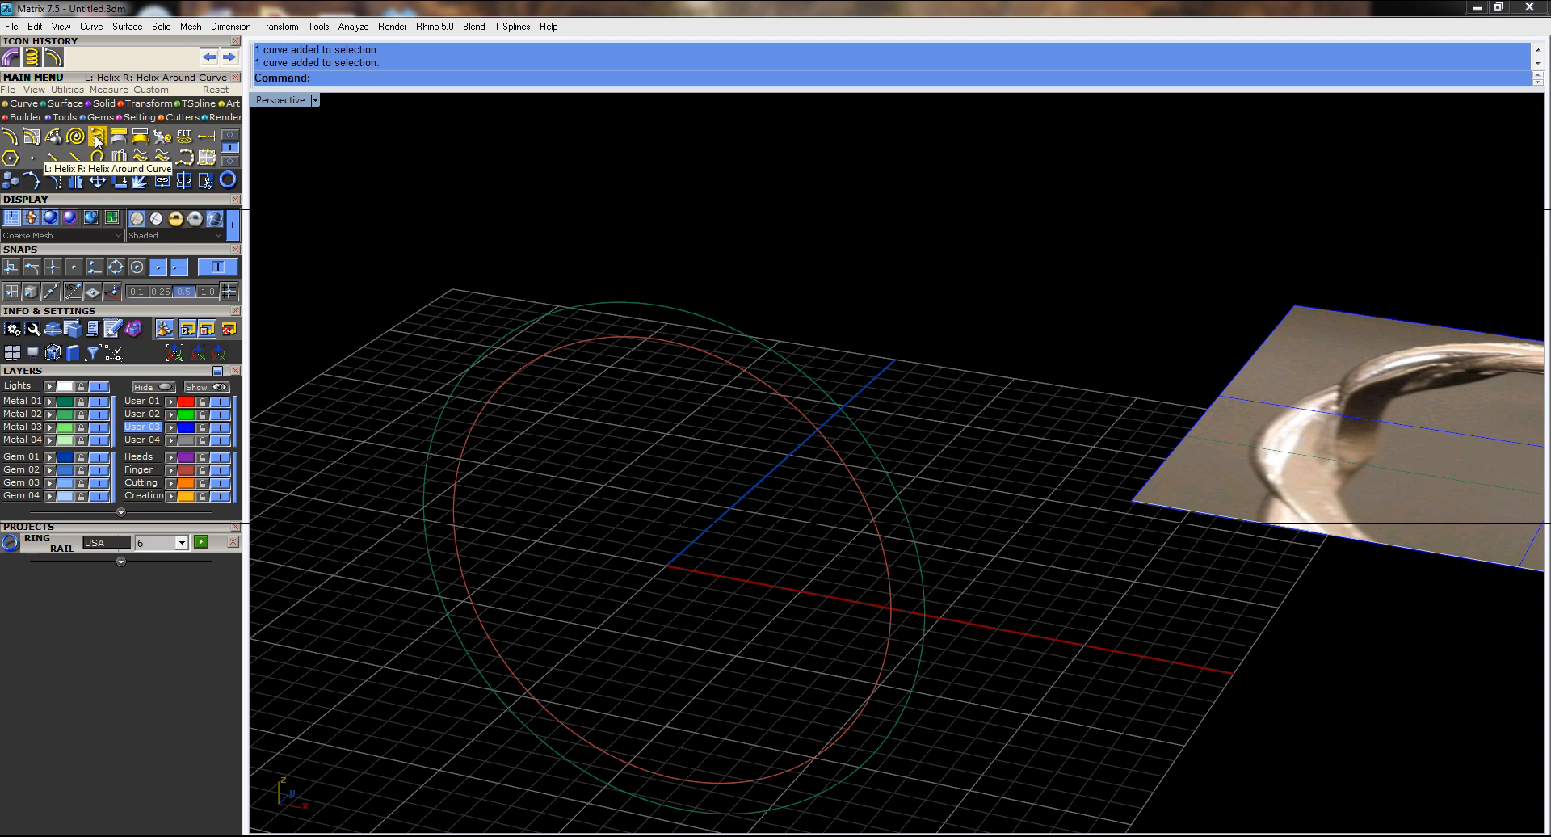
click(96, 137)
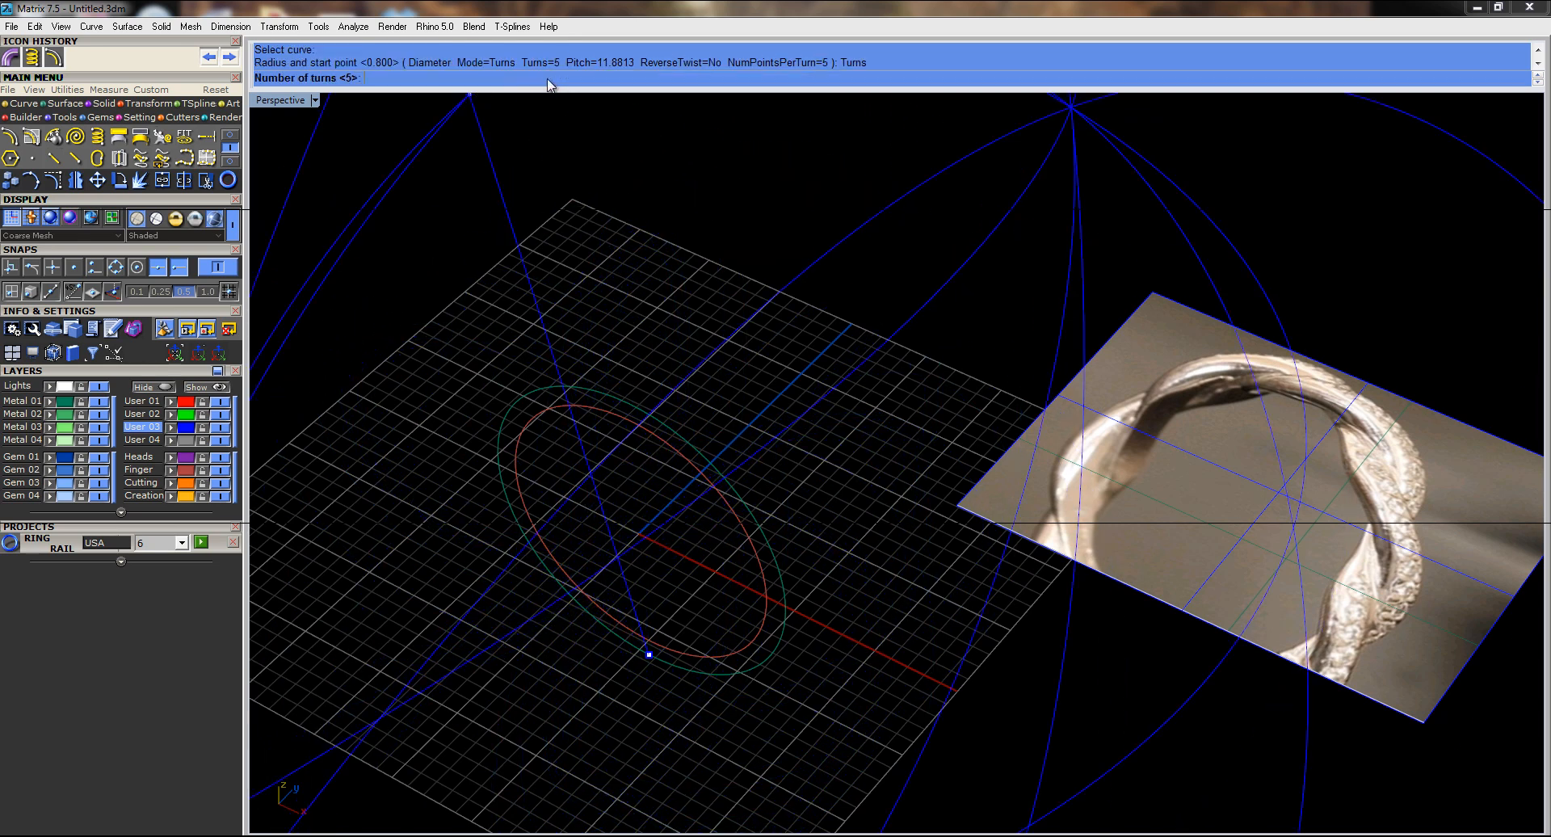
text(4)
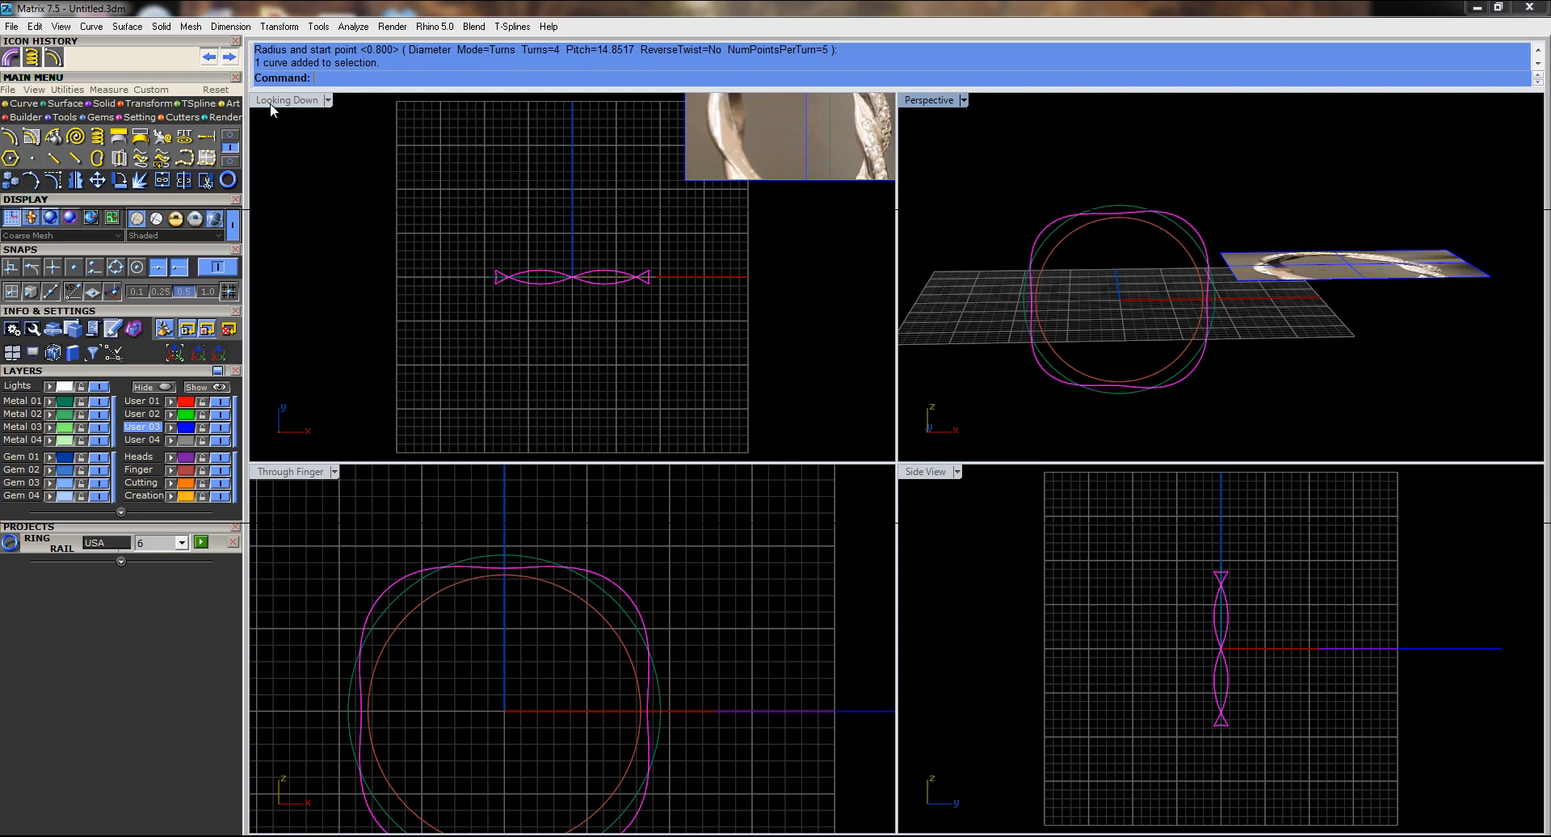
mouse_move(527, 444)
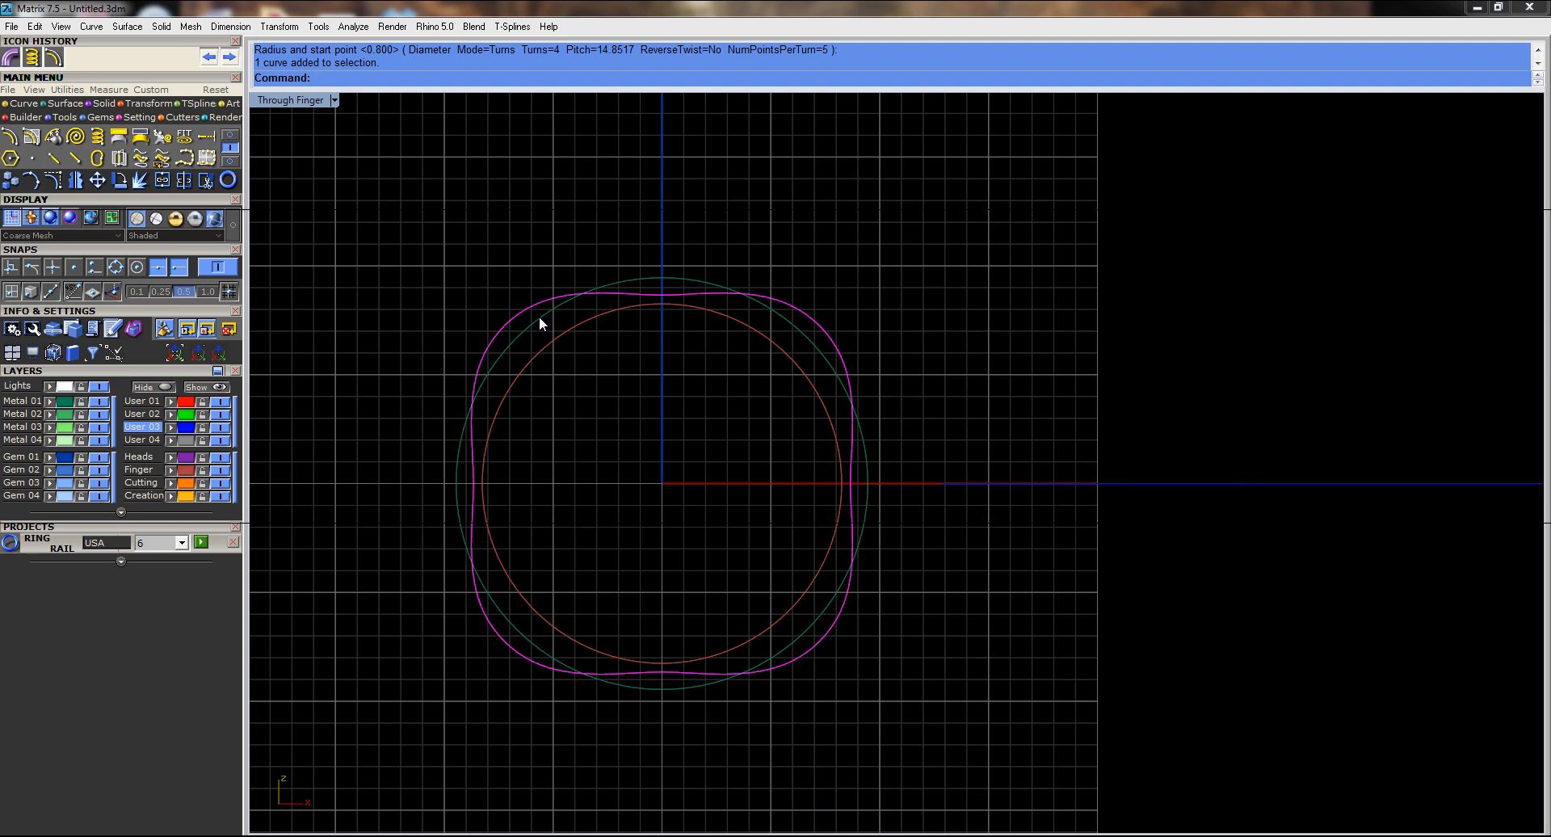
mouse_move(458, 231)
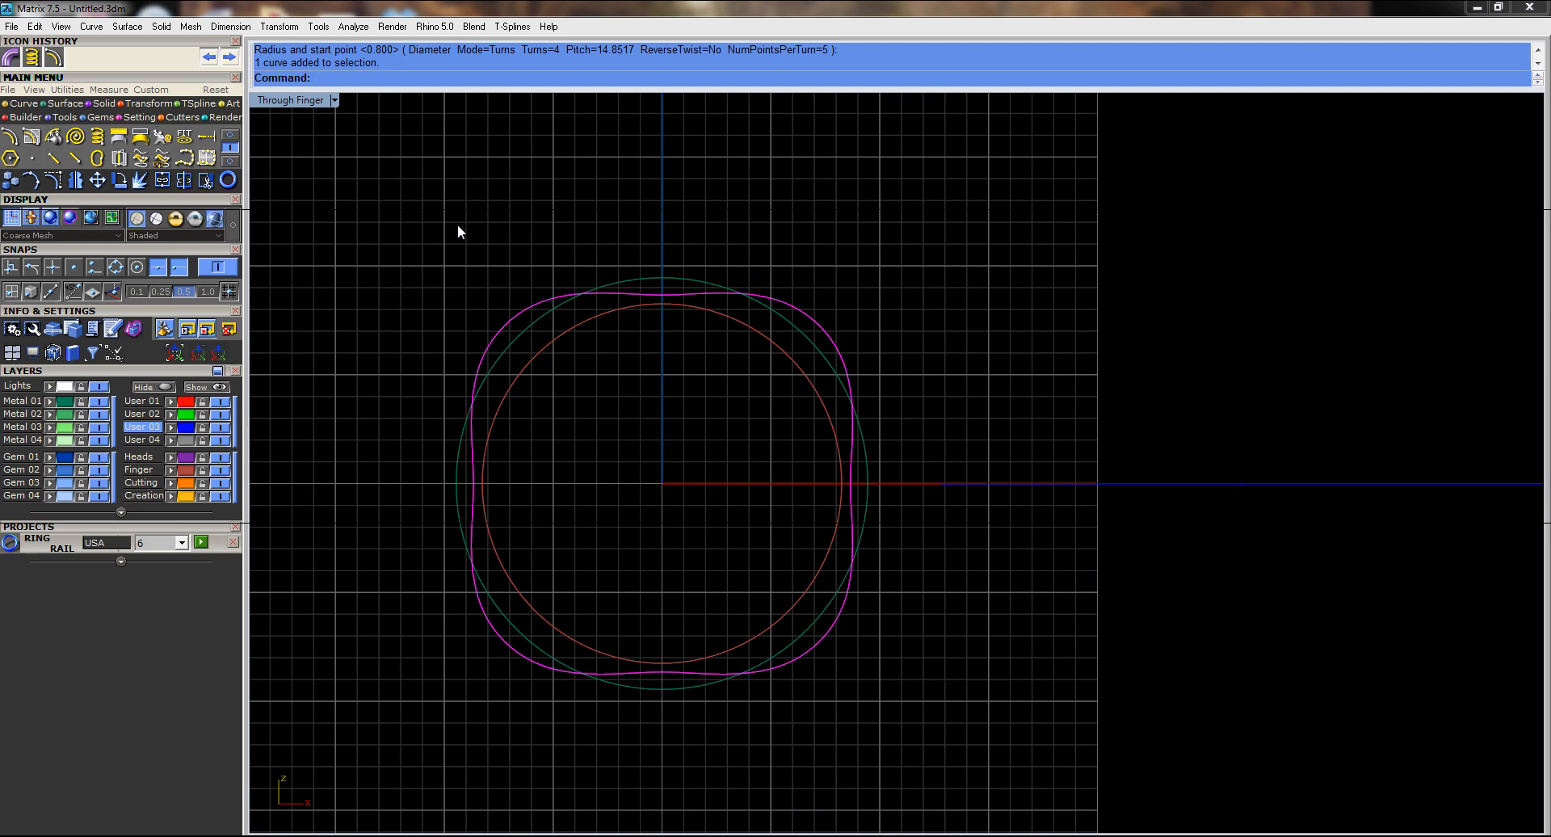
mouse_move(121, 181)
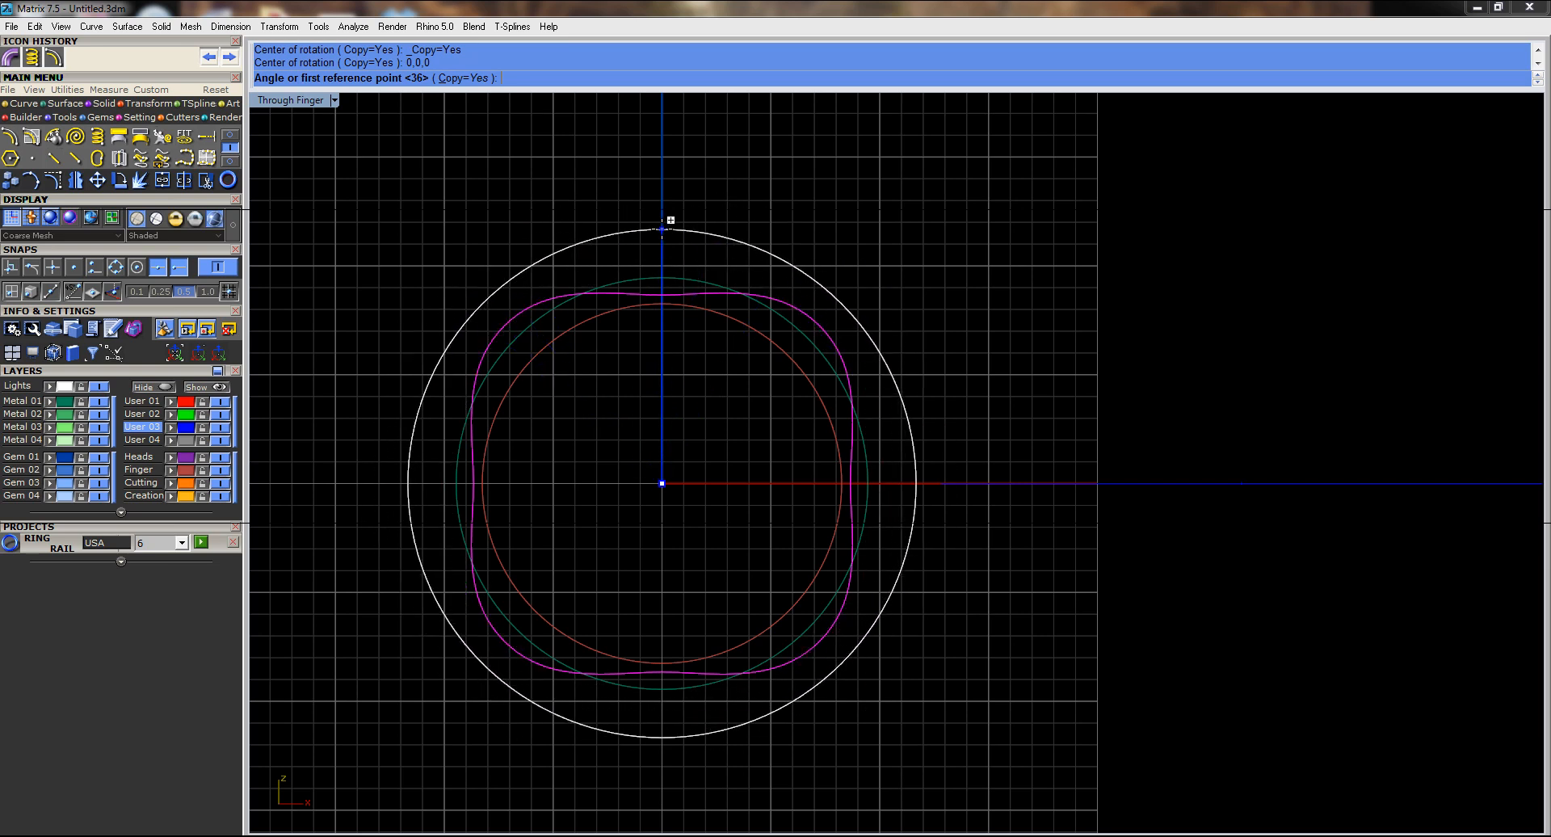
mouse_move(893, 262)
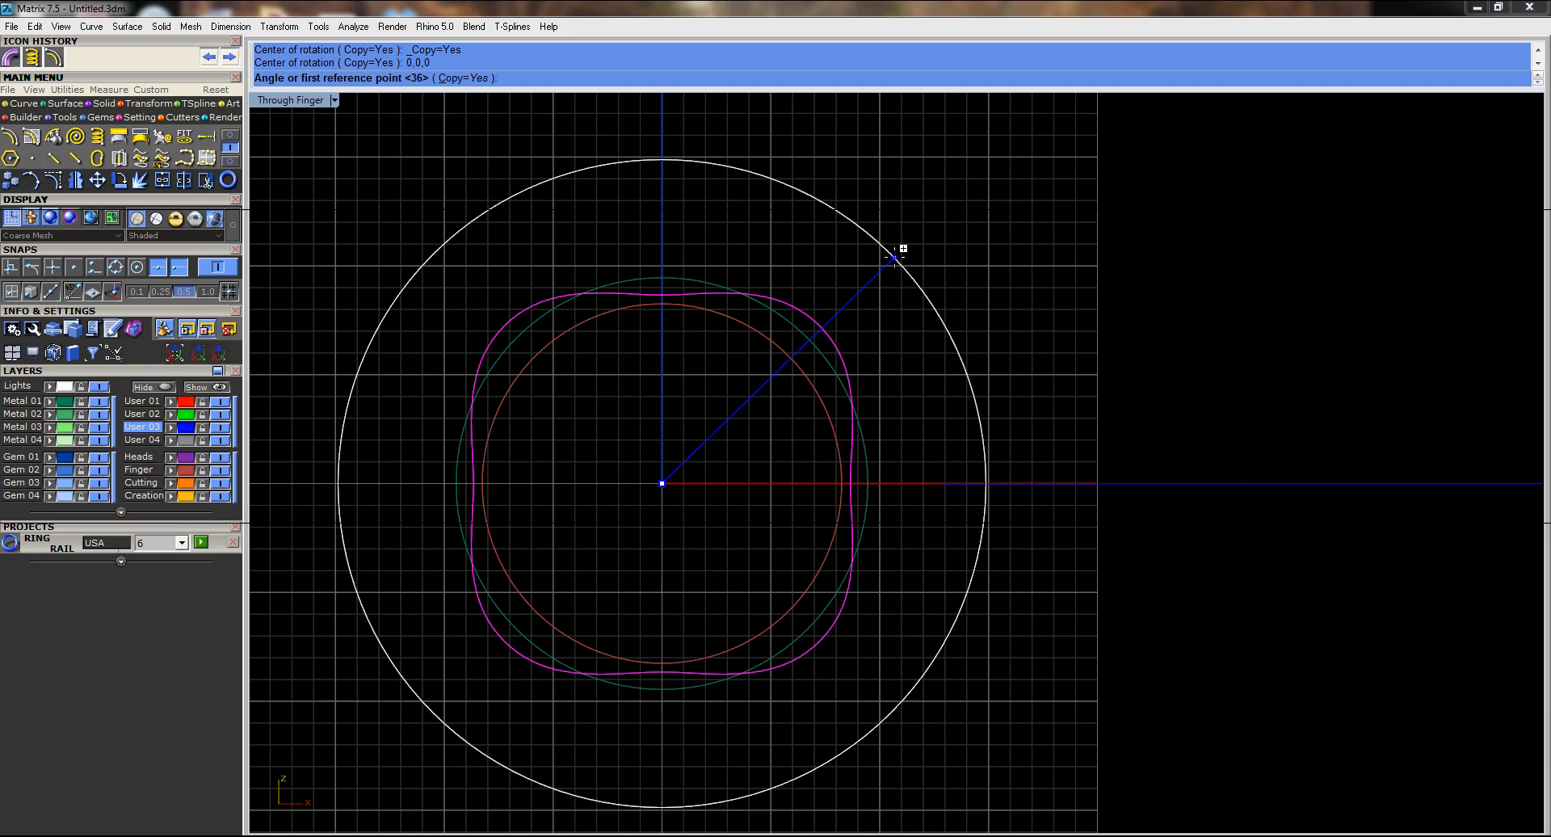
Begin entering the rotation angle as 360/ for the copied helix strand
text(3)
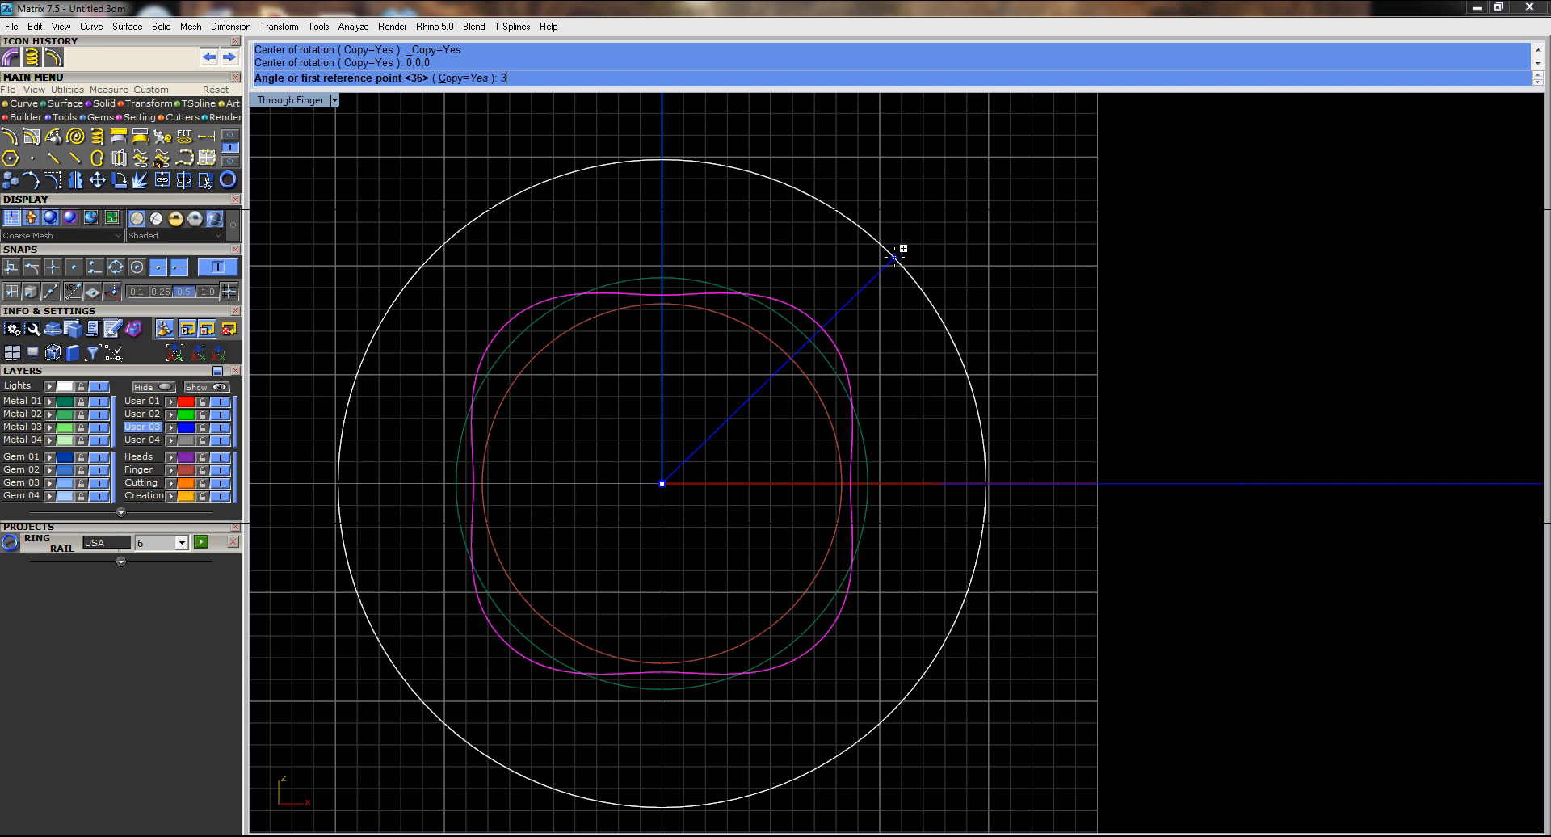
text(60/)
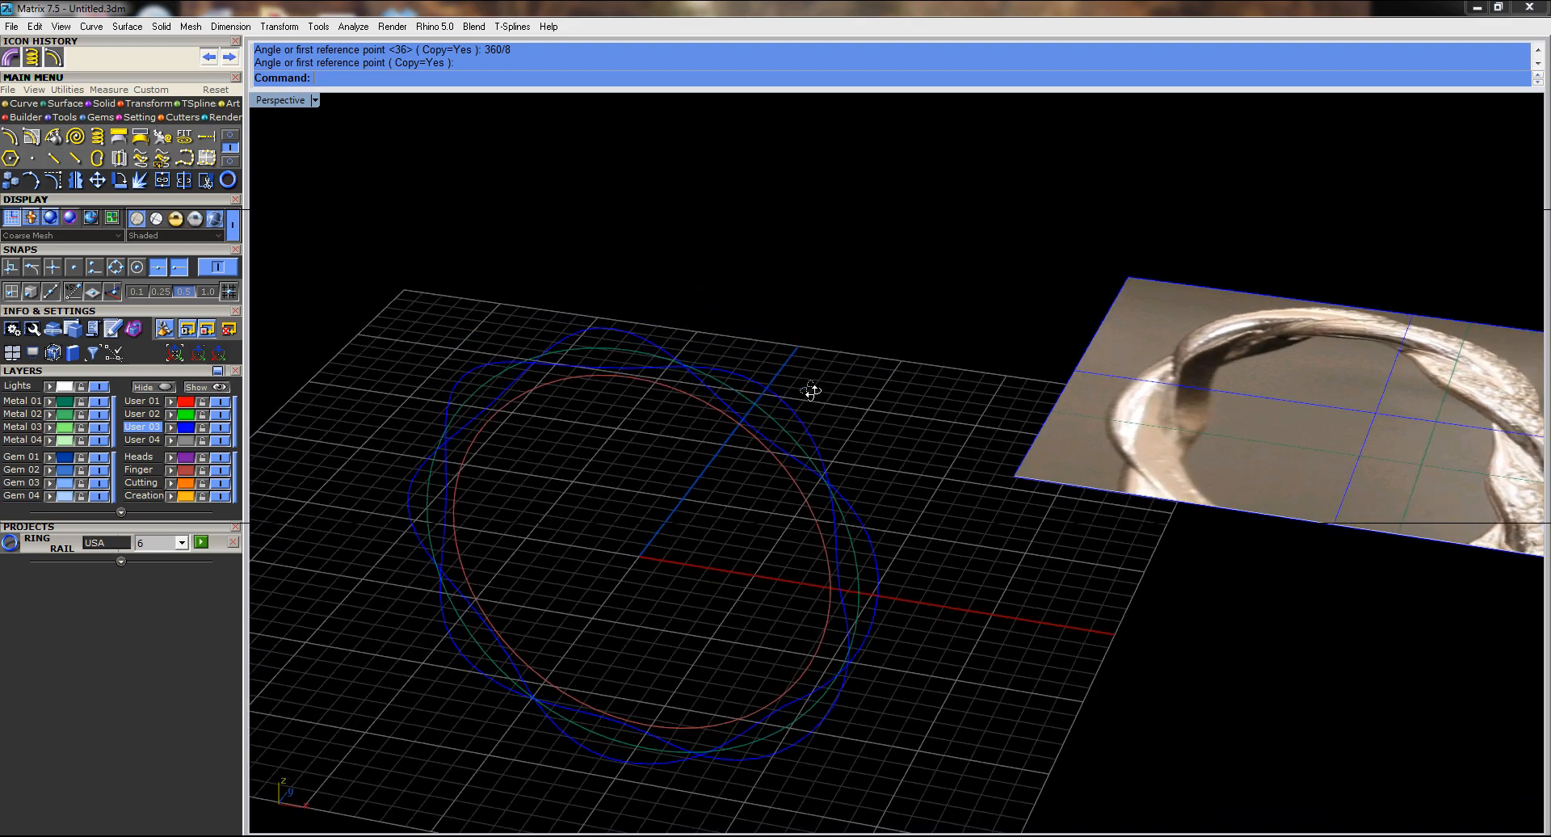
Zoom out and orbit to view the helix strands beside the reference photo
drag(811, 391, 886, 457)
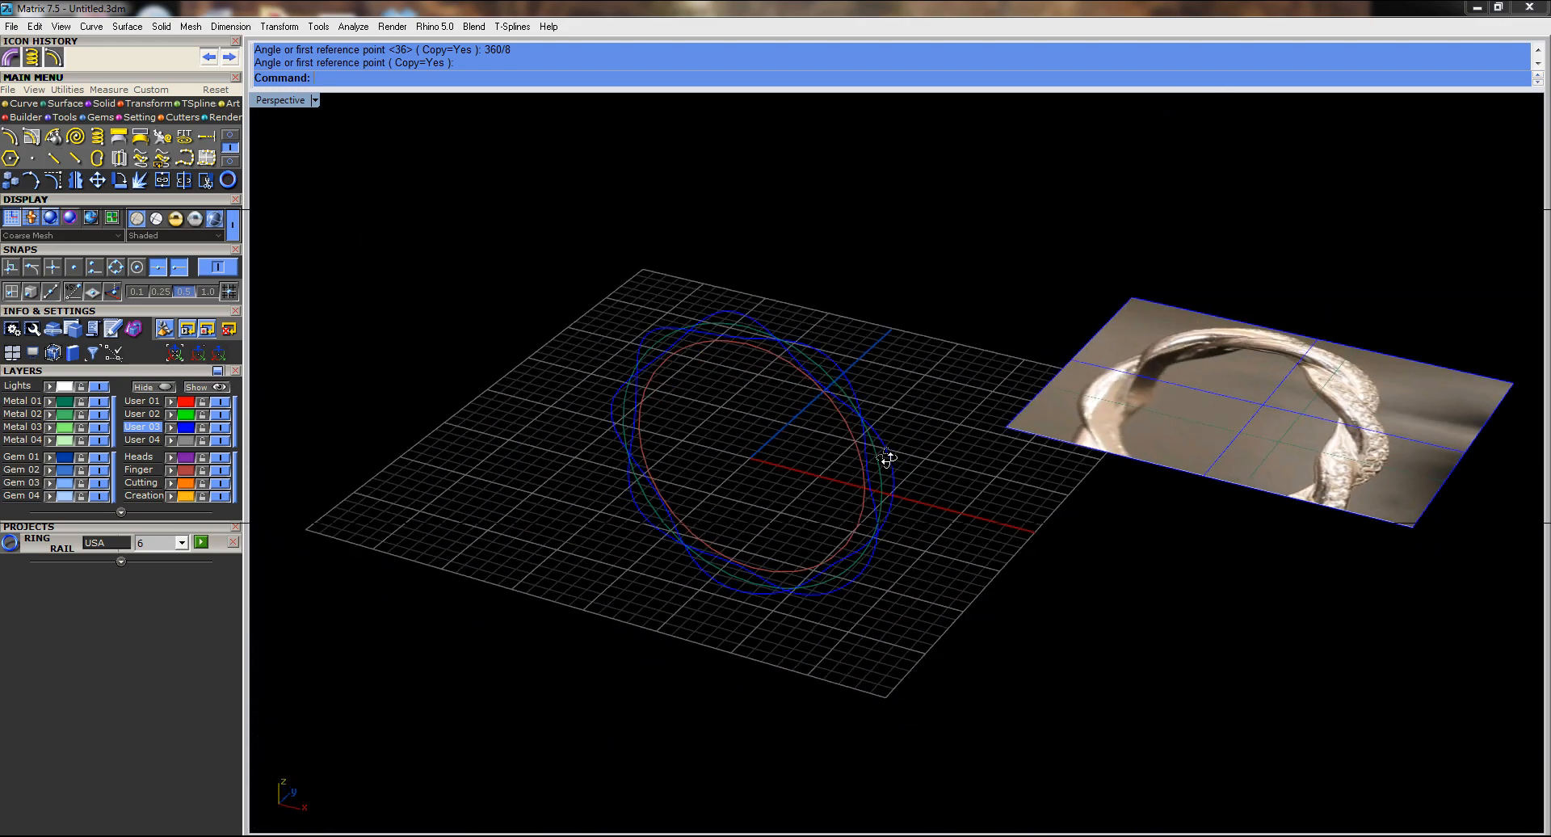
drag(887, 457, 827, 408)
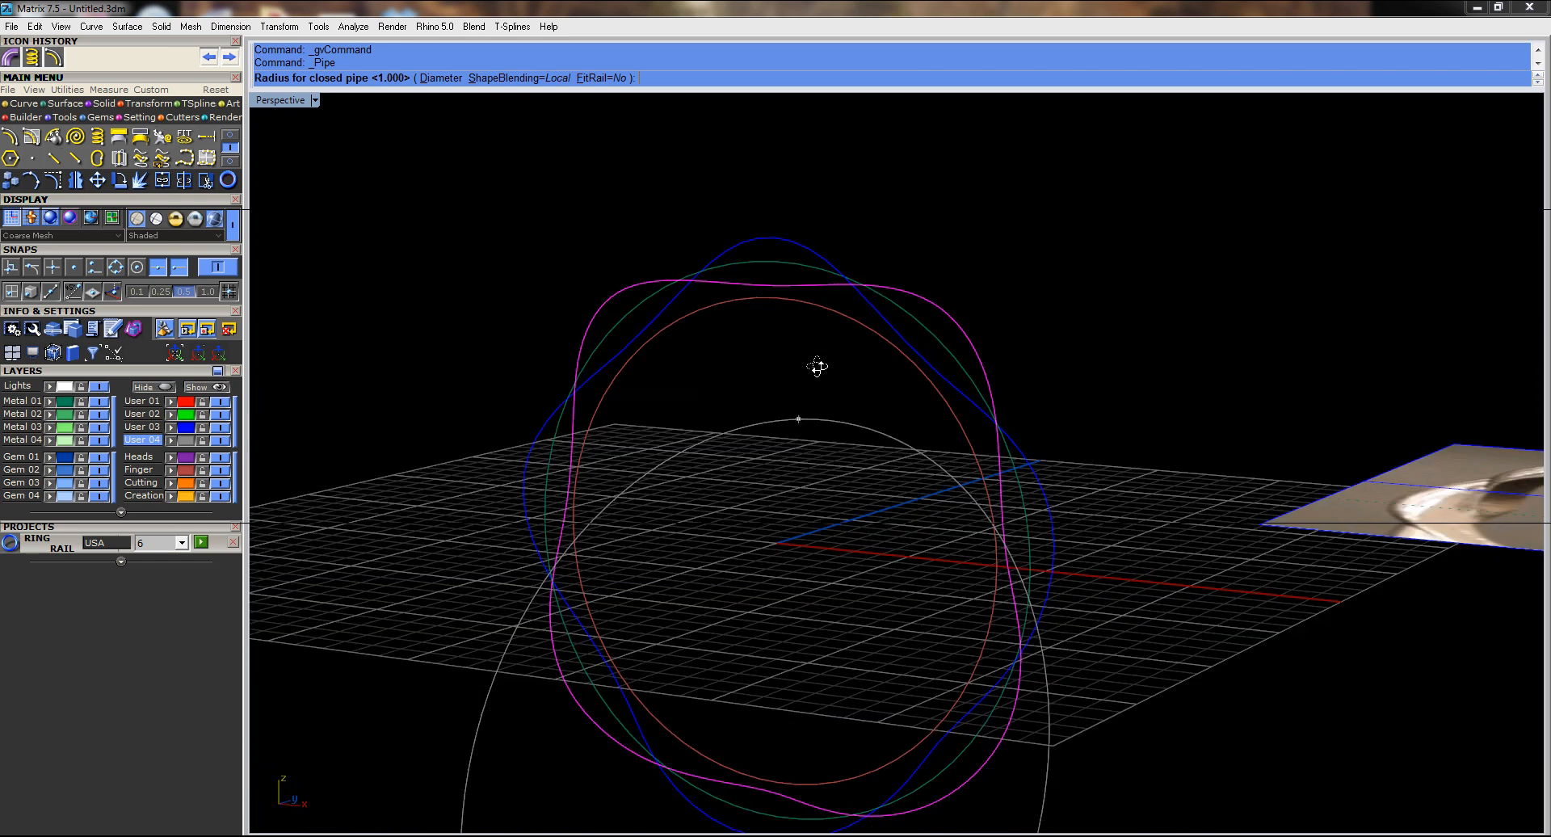
Pipe the helix curves into round tubes forming the twisted band
drag(816, 367, 756, 711)
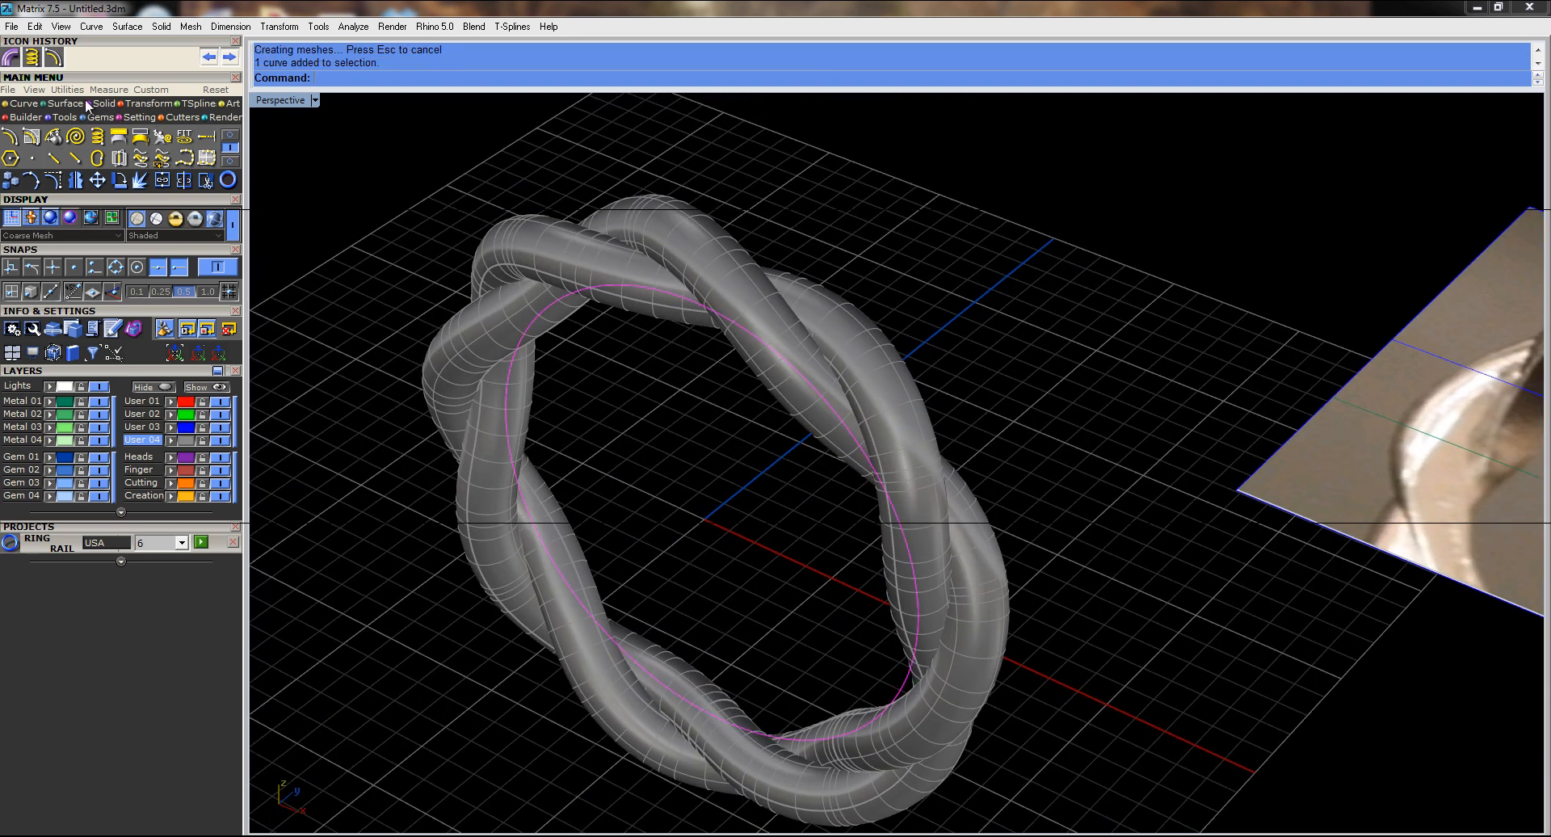
mouse_move(622, 438)
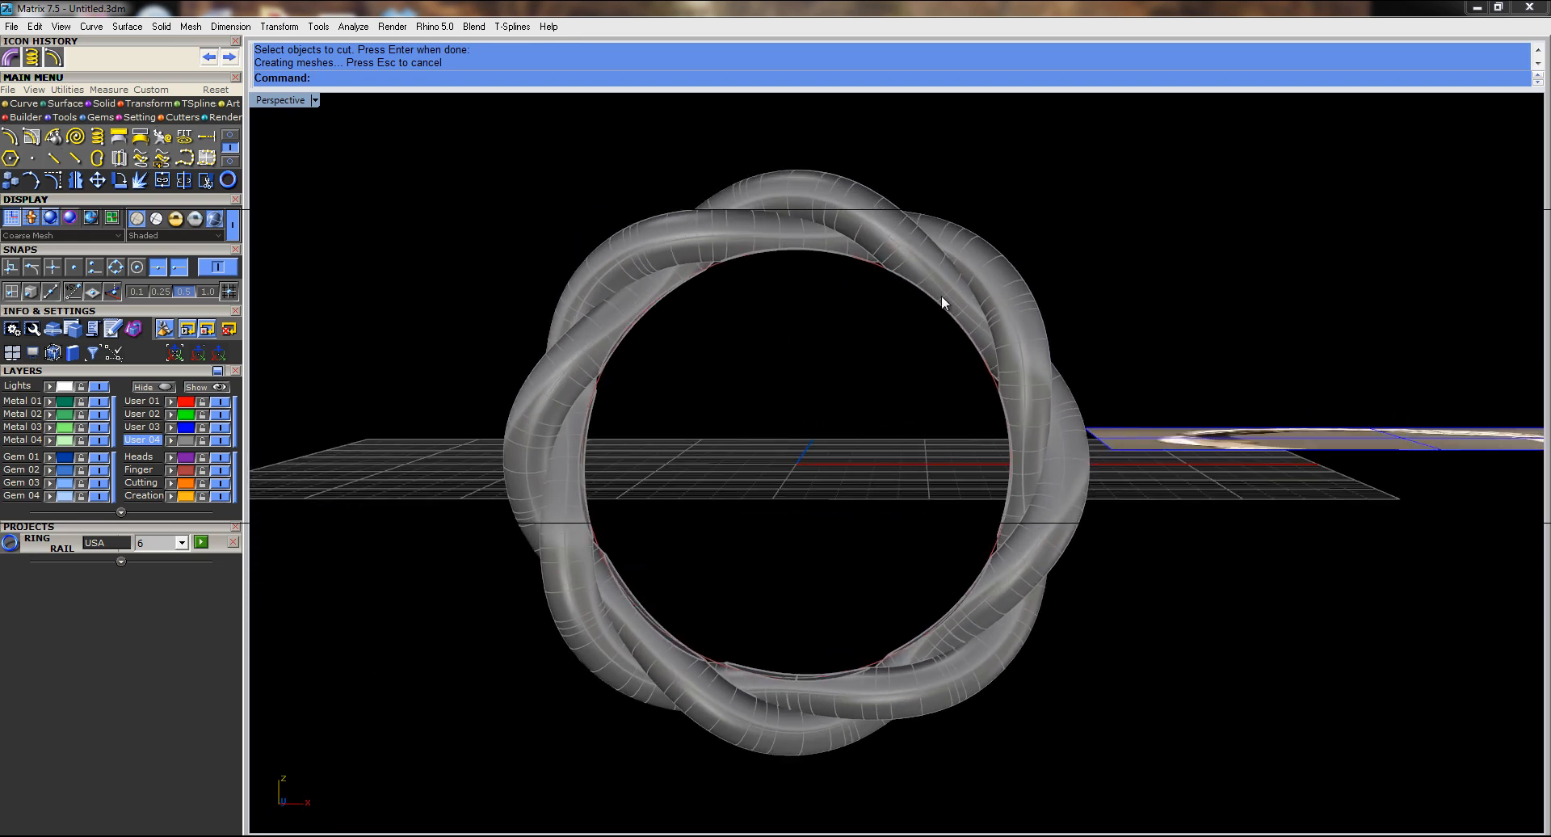
Select the twisted tubes to cut and maximize the Through Finger viewport
click(941, 302)
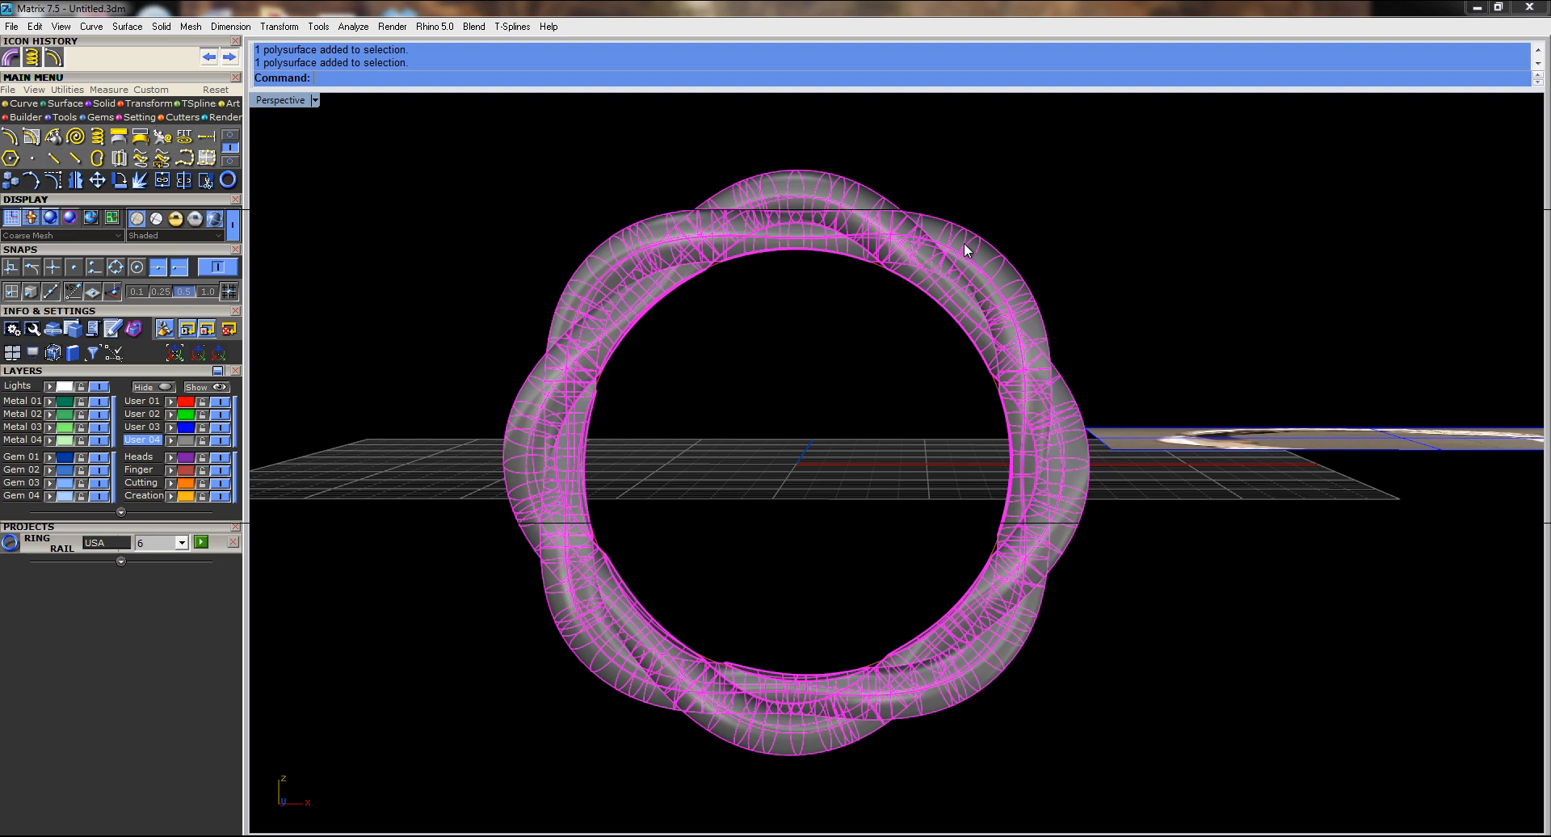
mouse_move(525, 292)
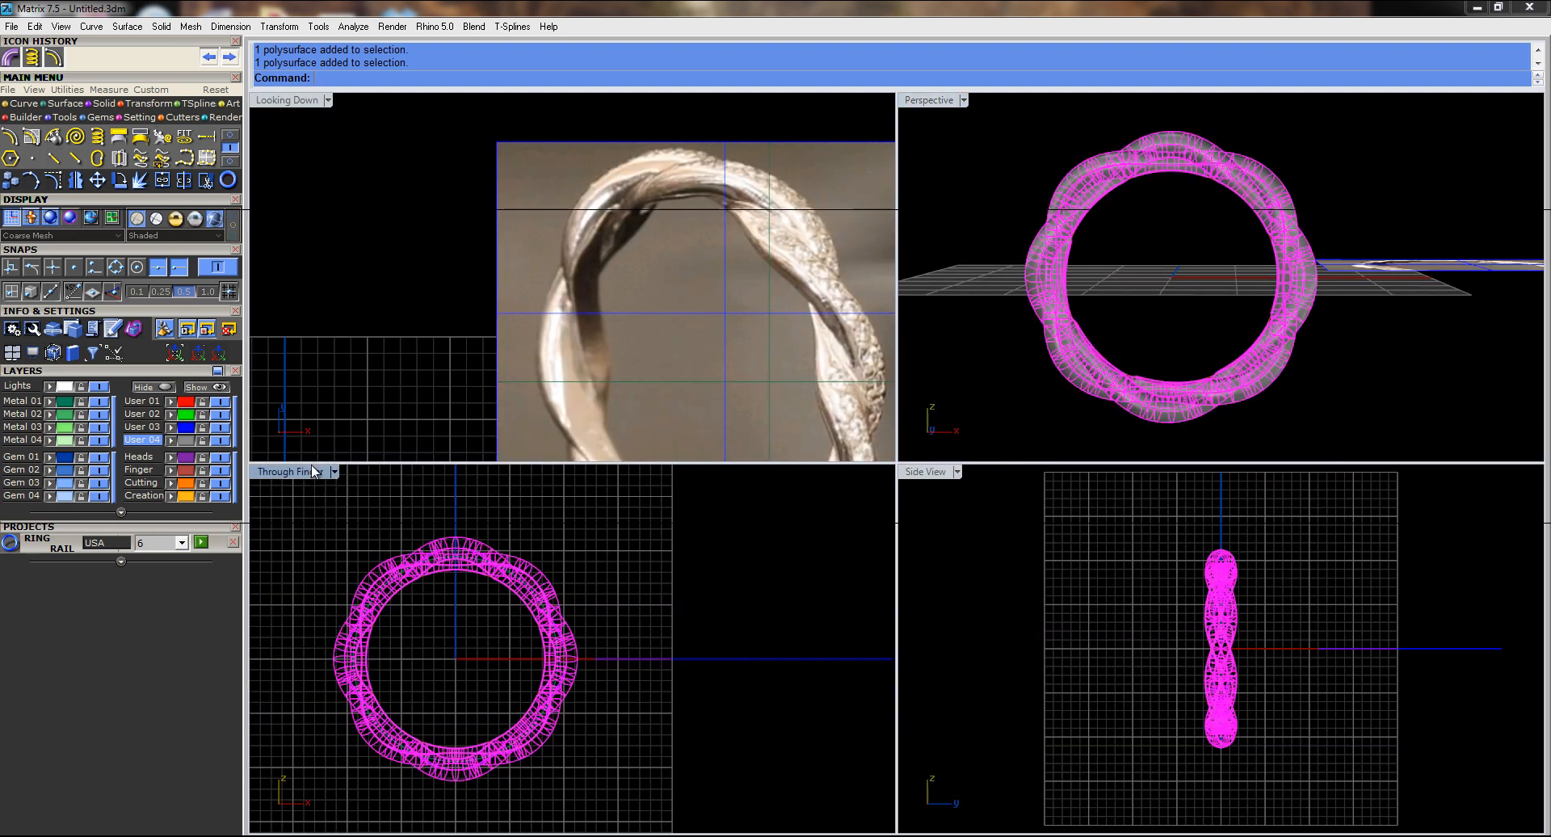
double_click(287, 470)
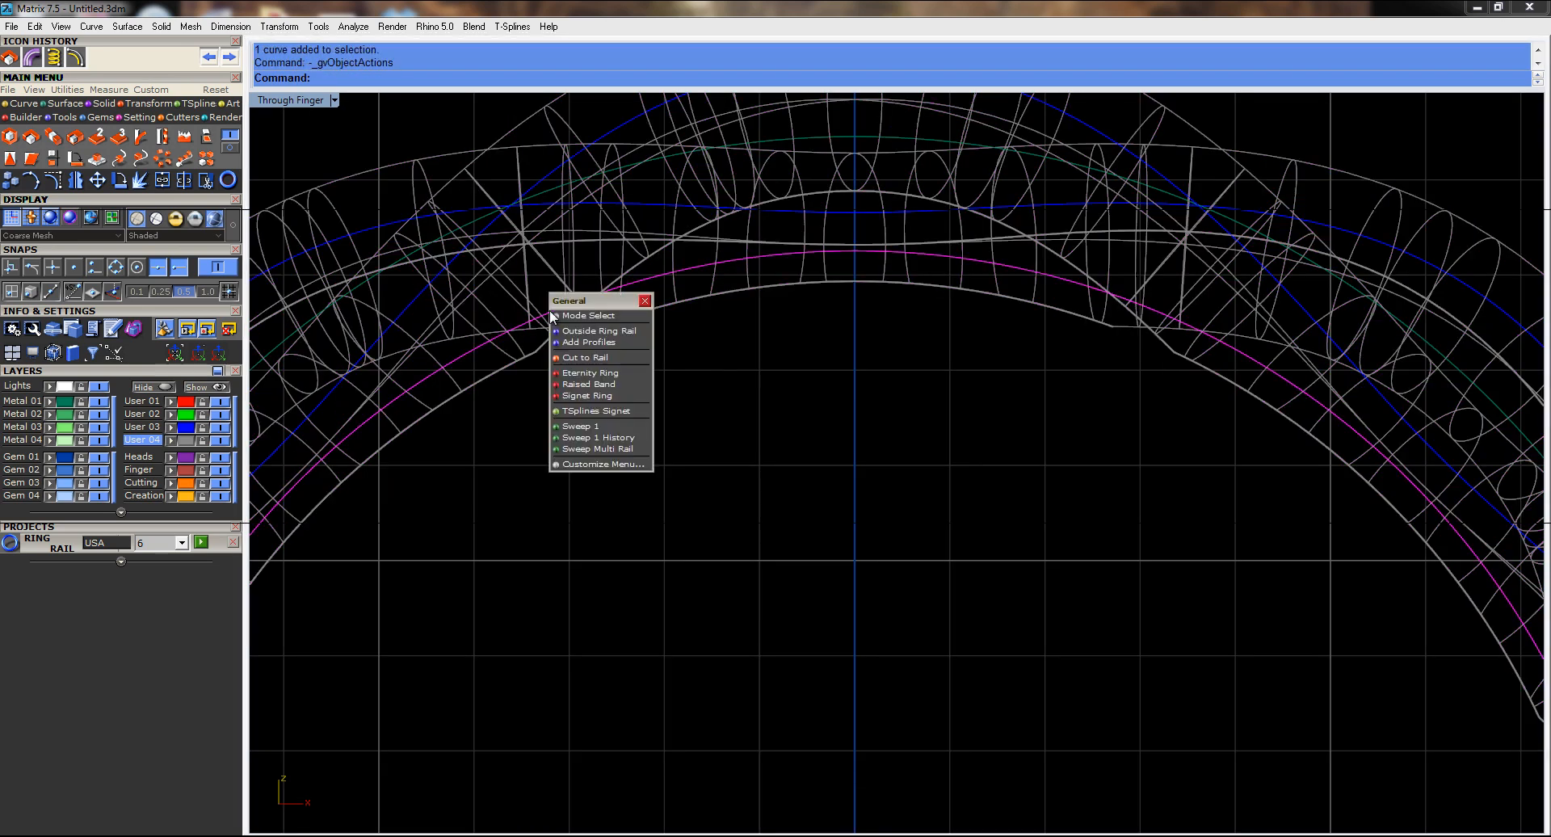
Choose Cut to Rail from the object menu for the twisted tubes
click(585, 357)
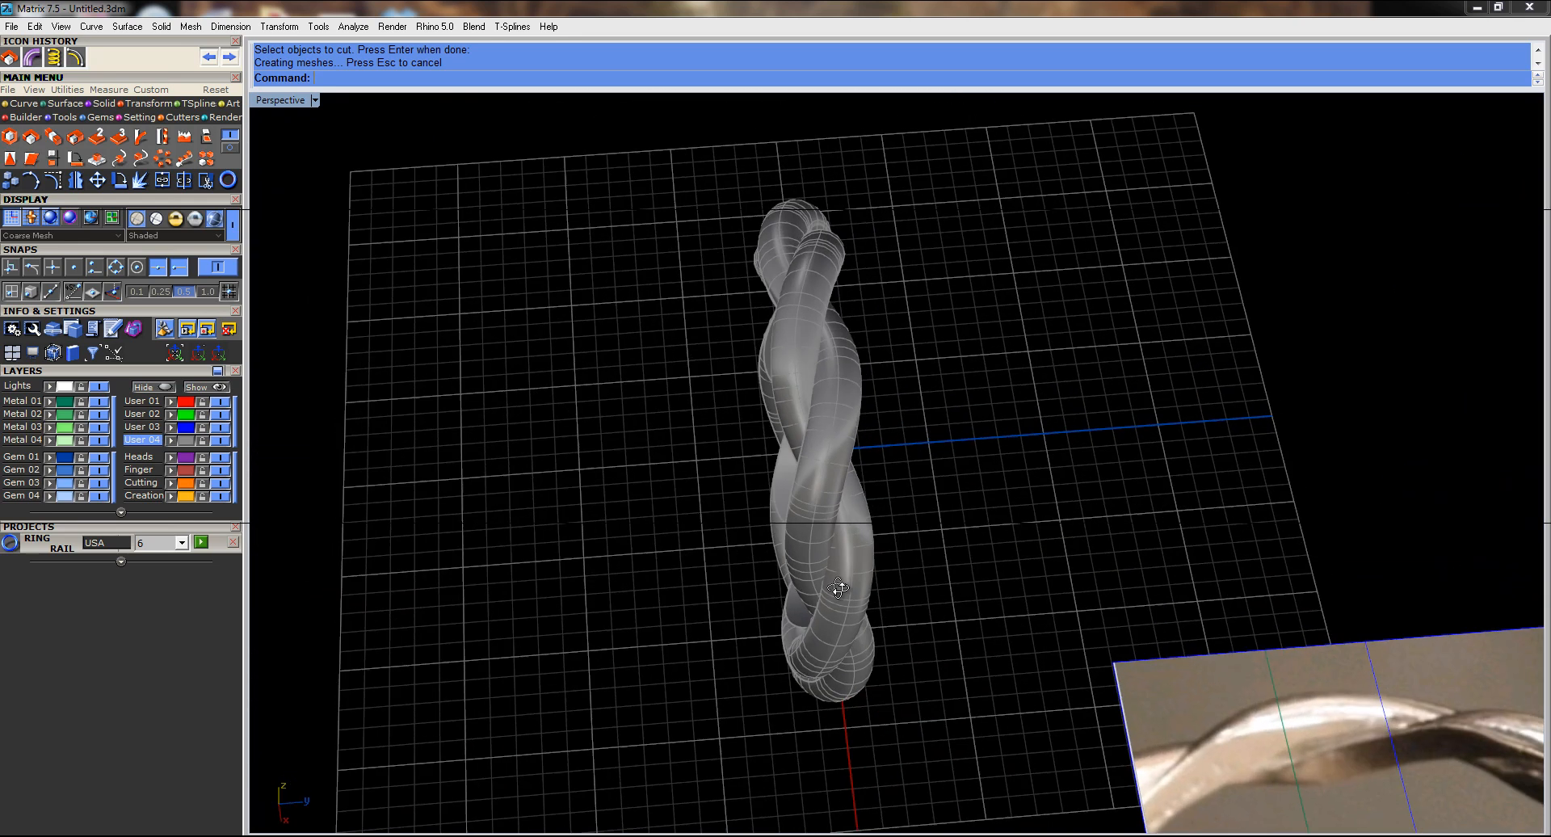
drag(838, 590, 743, 408)
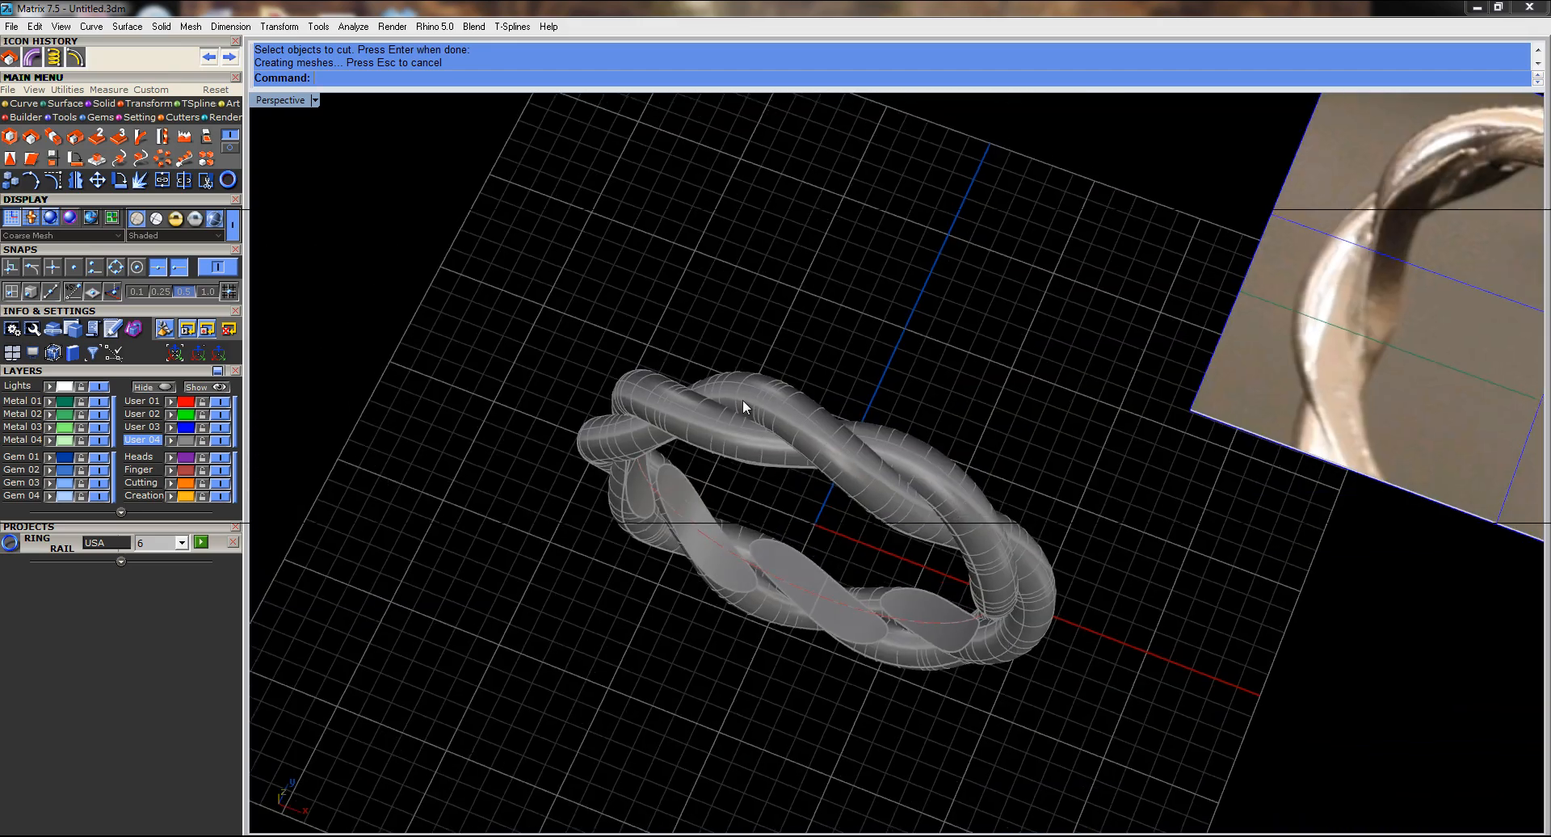
drag(746, 407, 885, 543)
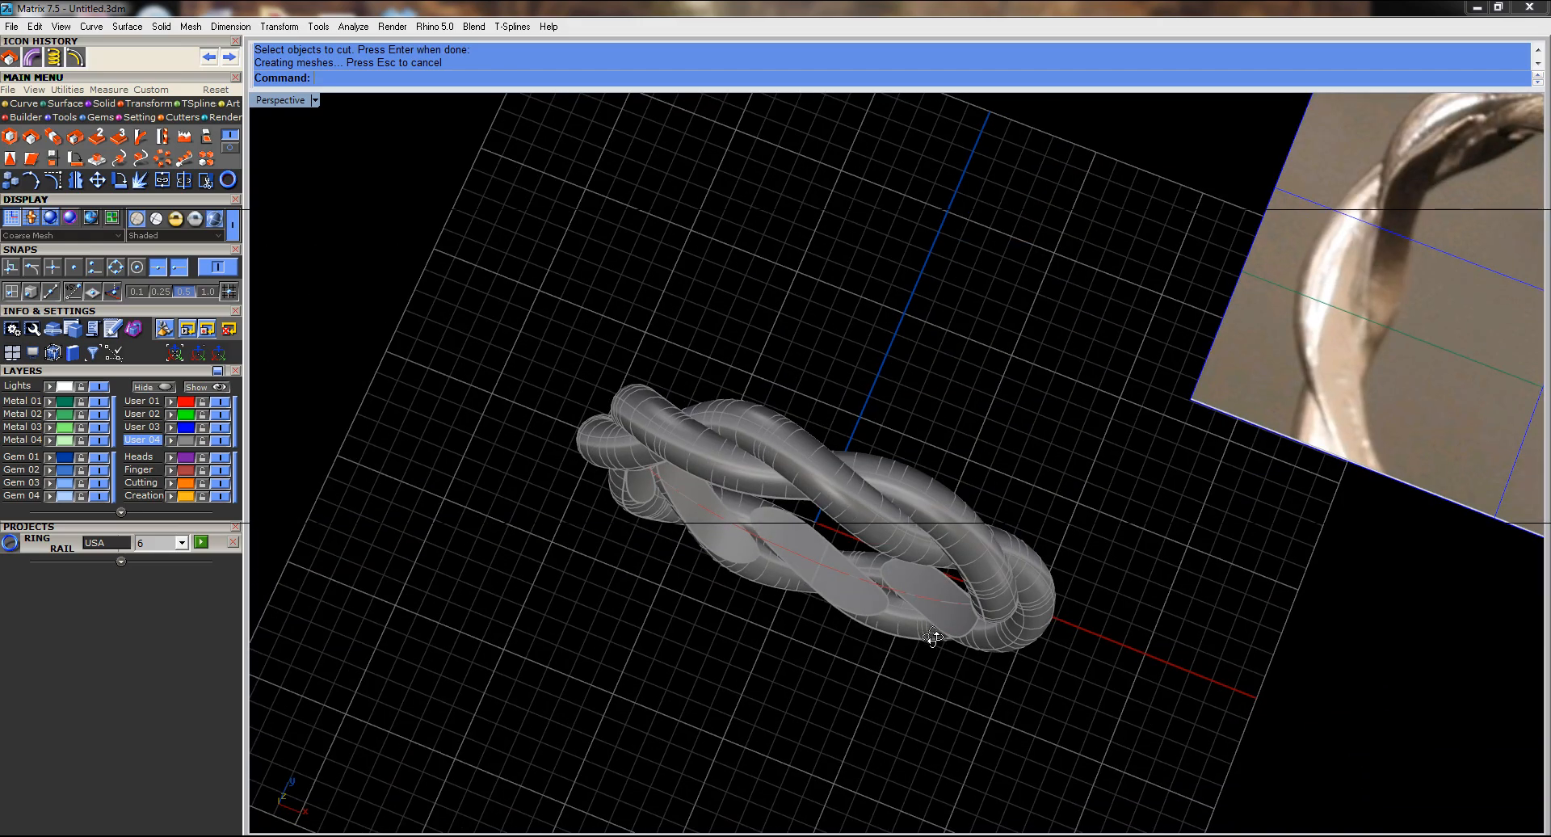
drag(930, 638, 713, 450)
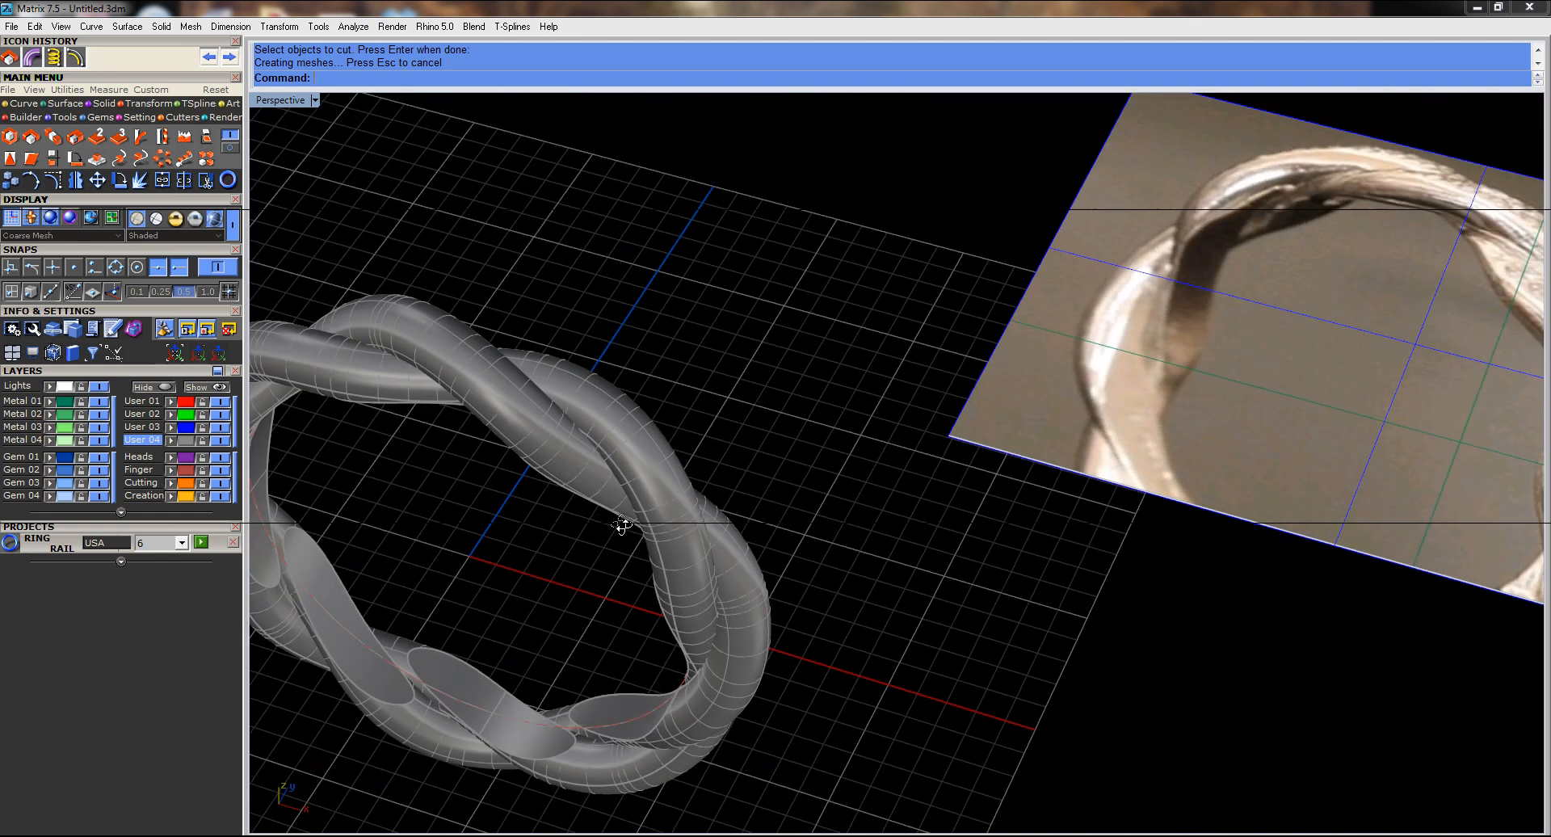
drag(621, 526, 552, 535)
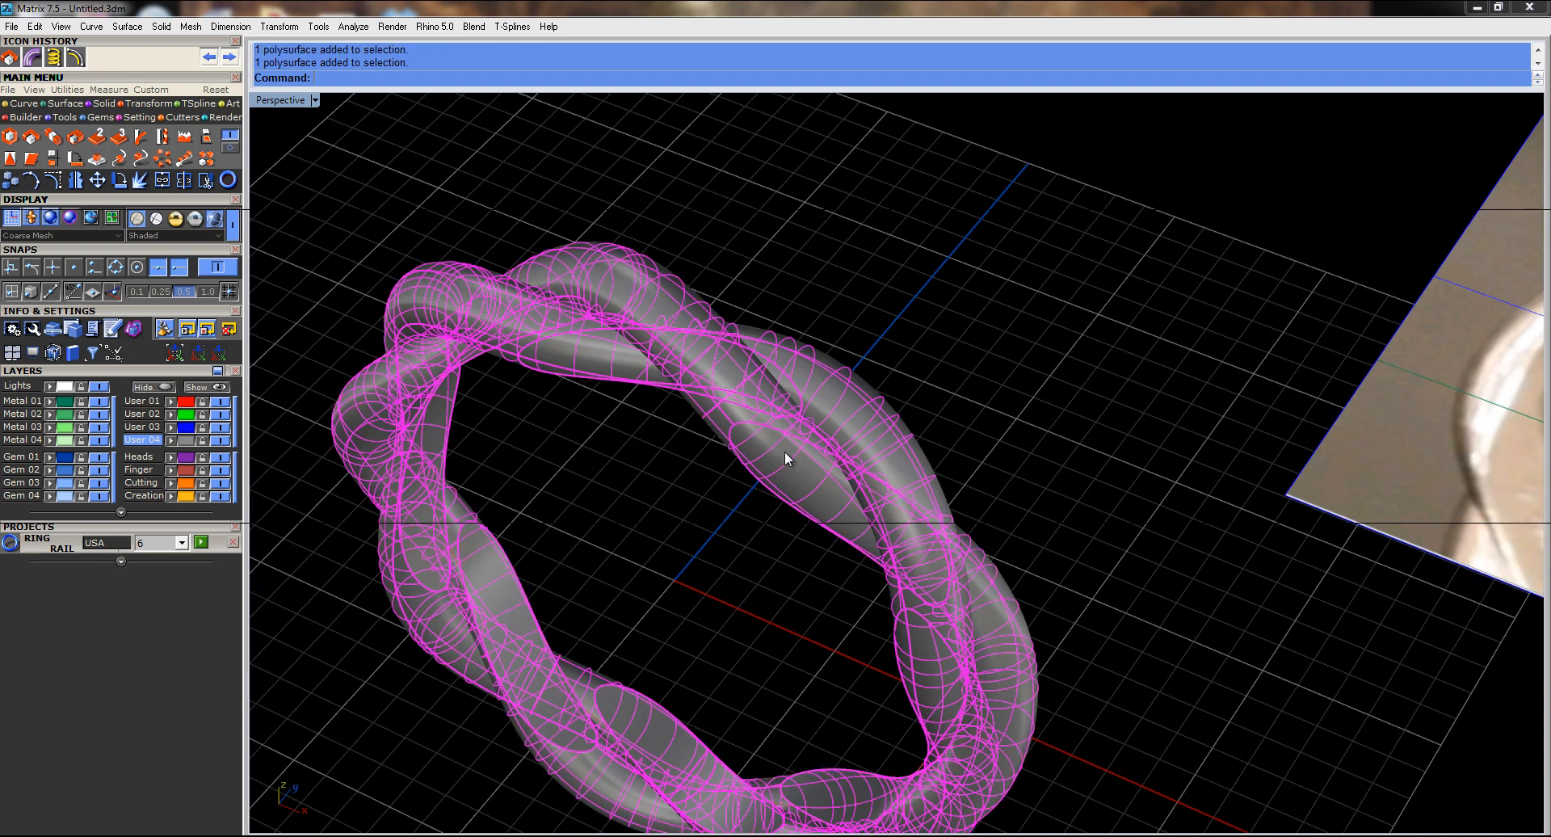
Delete the cut tubes and set the radius point for a new helix around the rail
key(Delete)
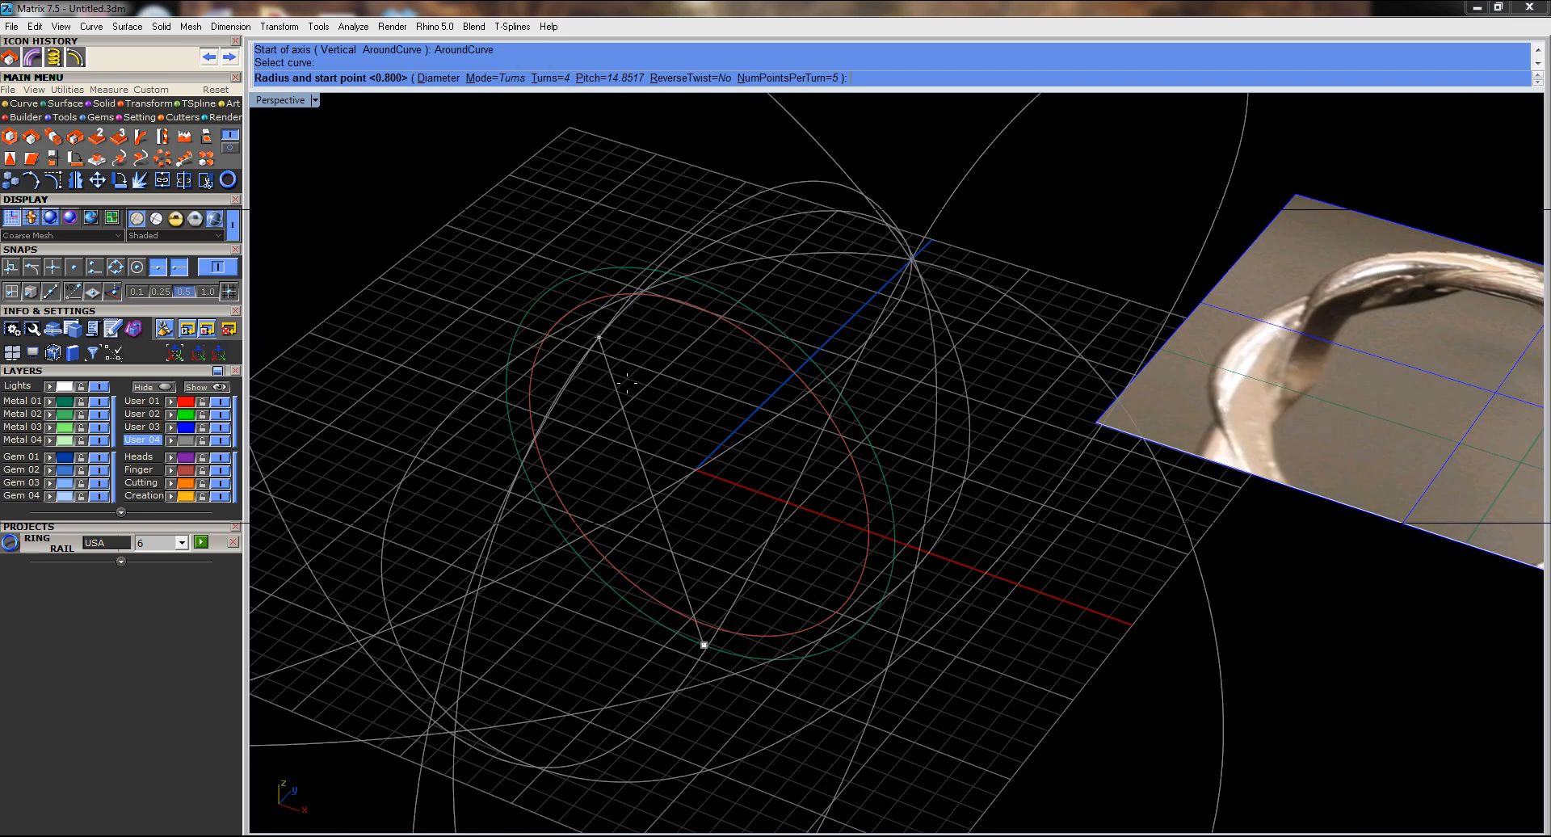
click(703, 645)
text(360)
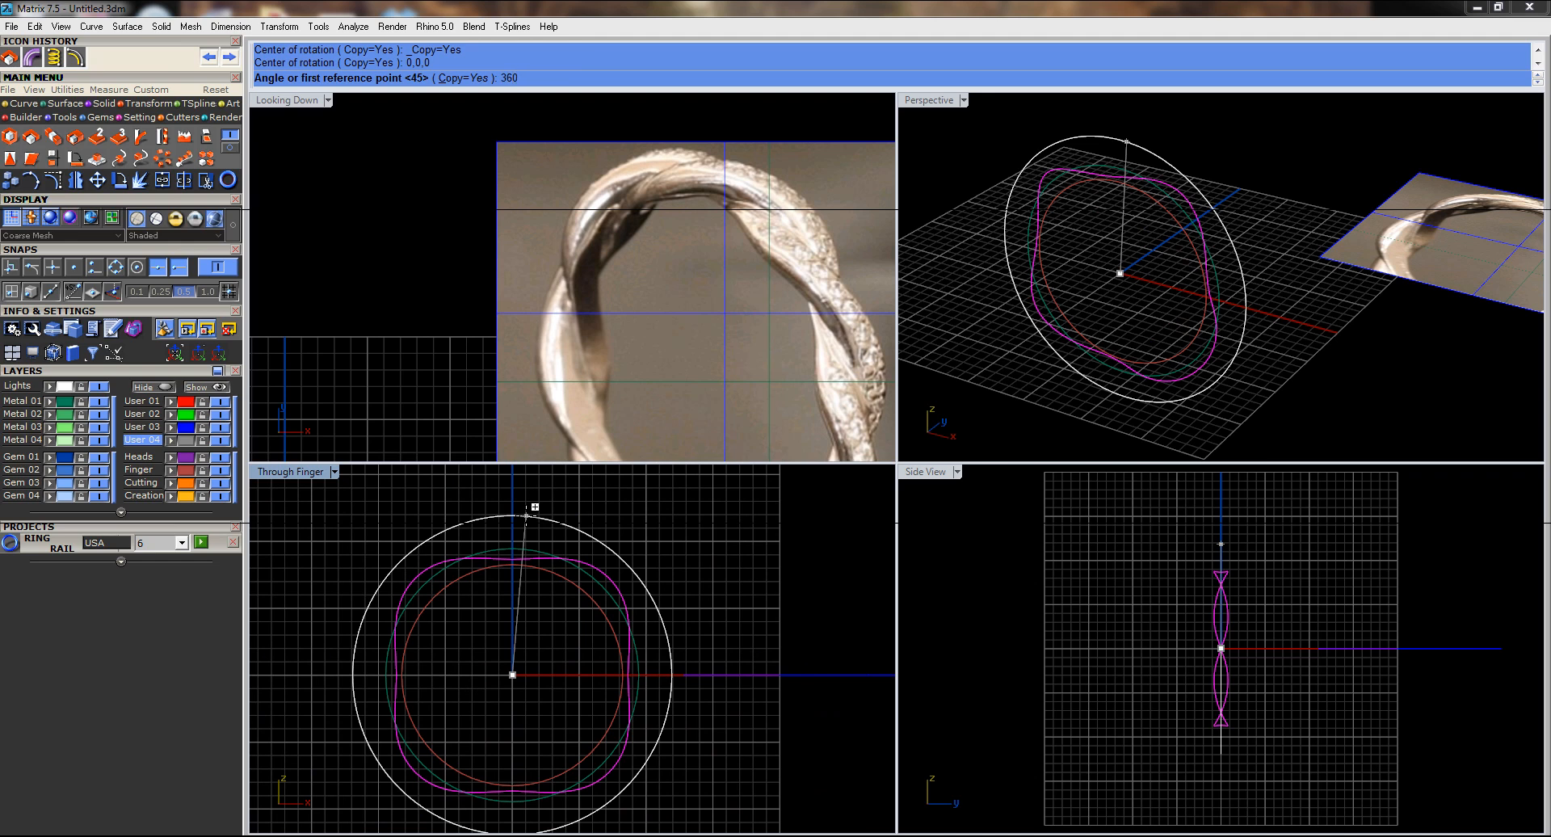
Confirm a 360/8 rotated copy of the new helix around the ring centre
text(/8)
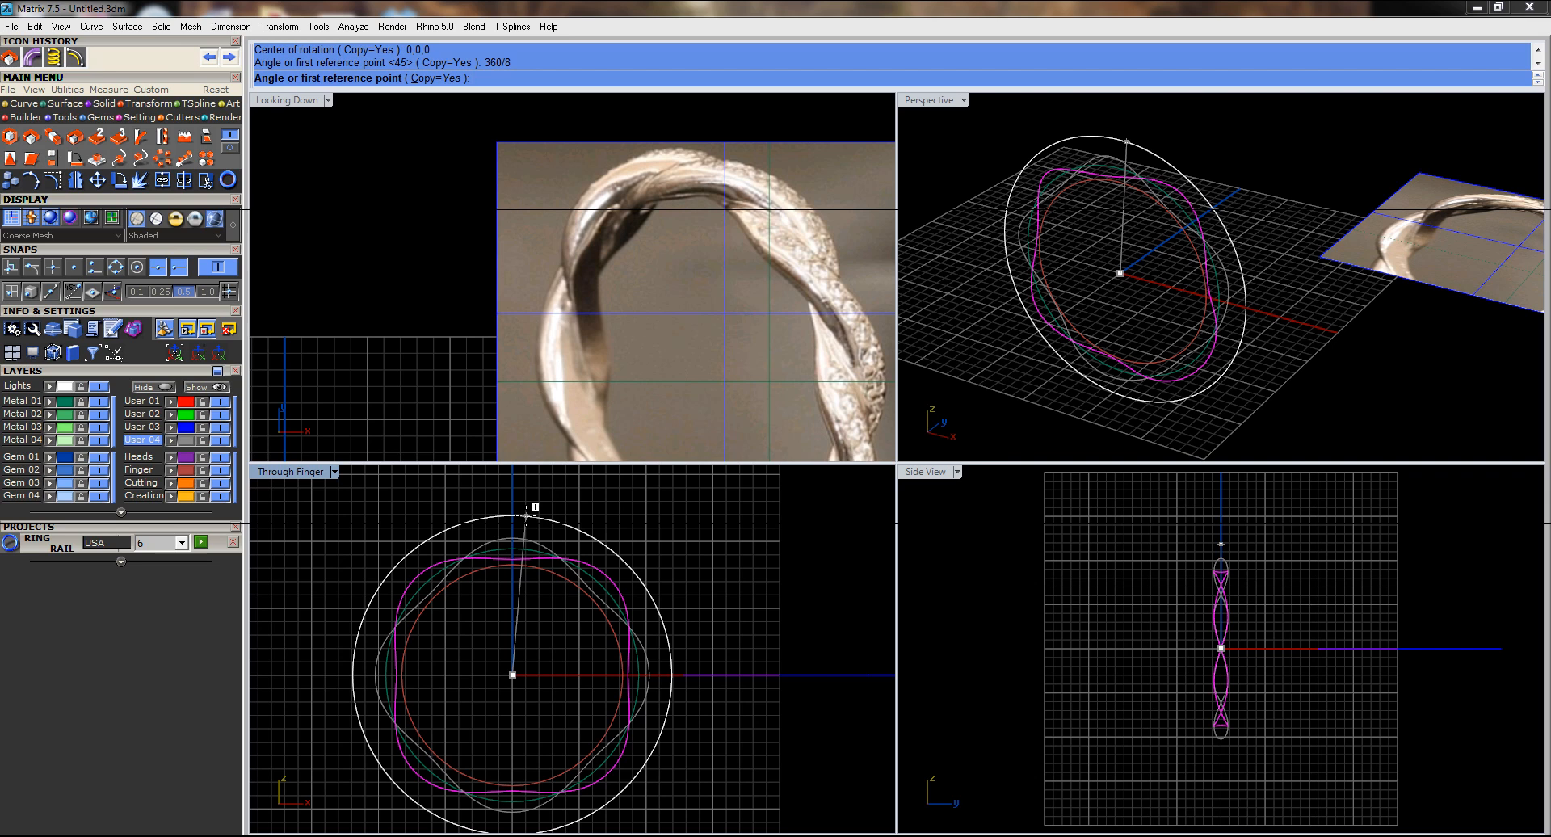
key(Enter)
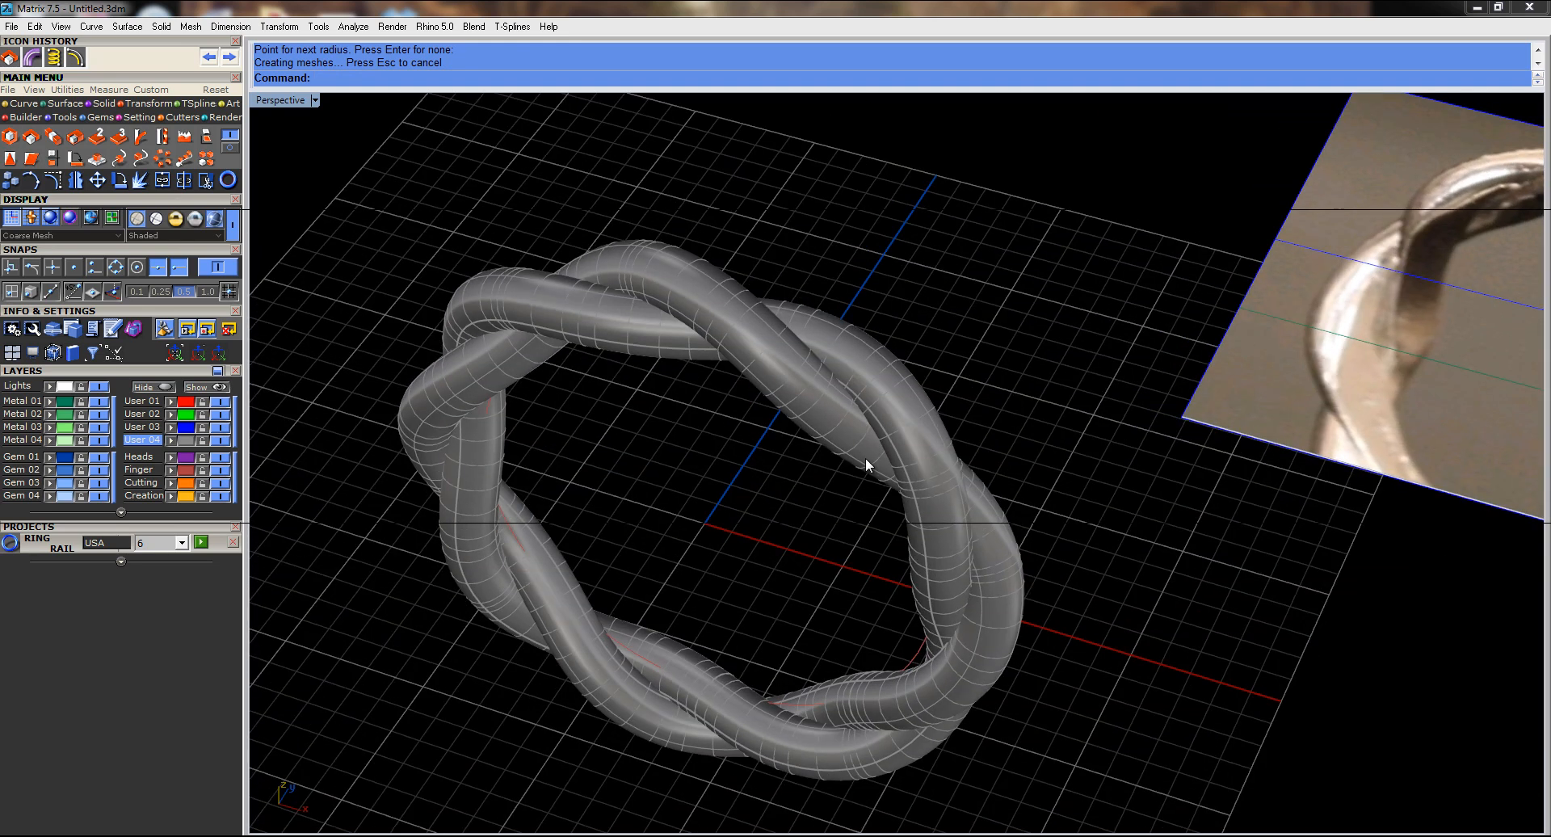
Zoom out to show the piped twisted ring beside the reference photo
drag(866, 465, 895, 471)
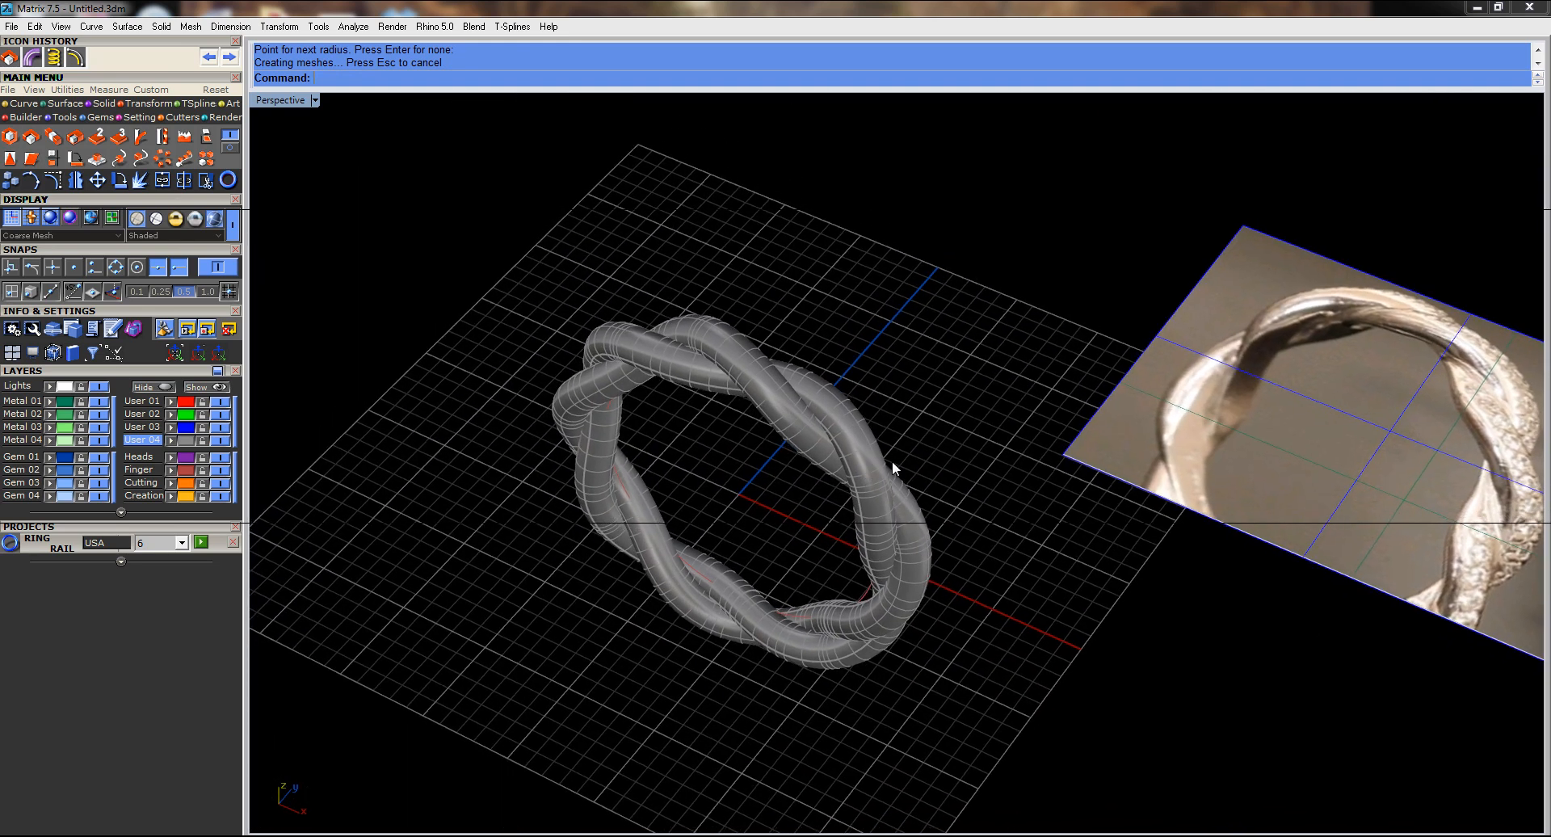